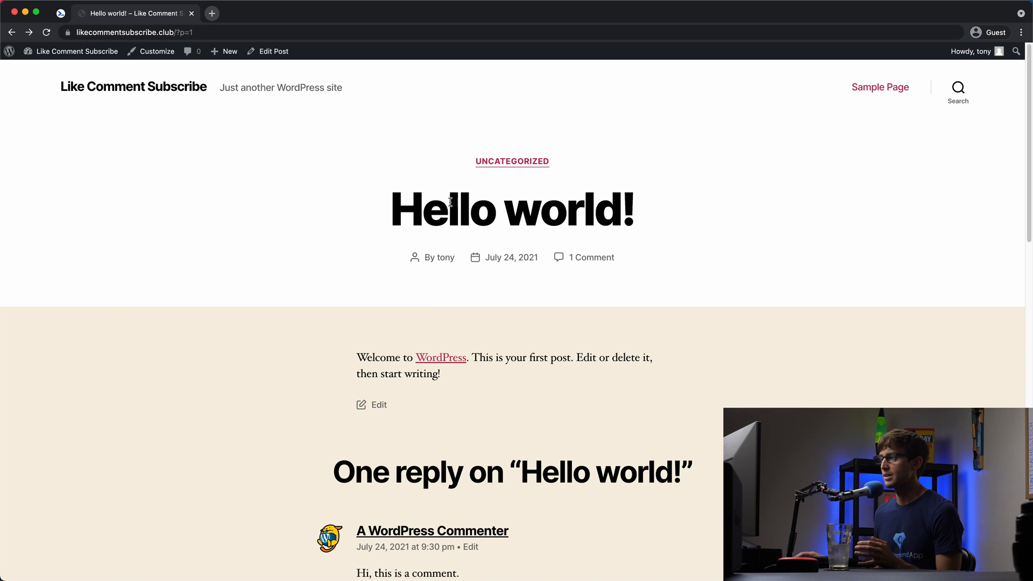
{"action": "mouse_move", "coordinate": [353, 317]}
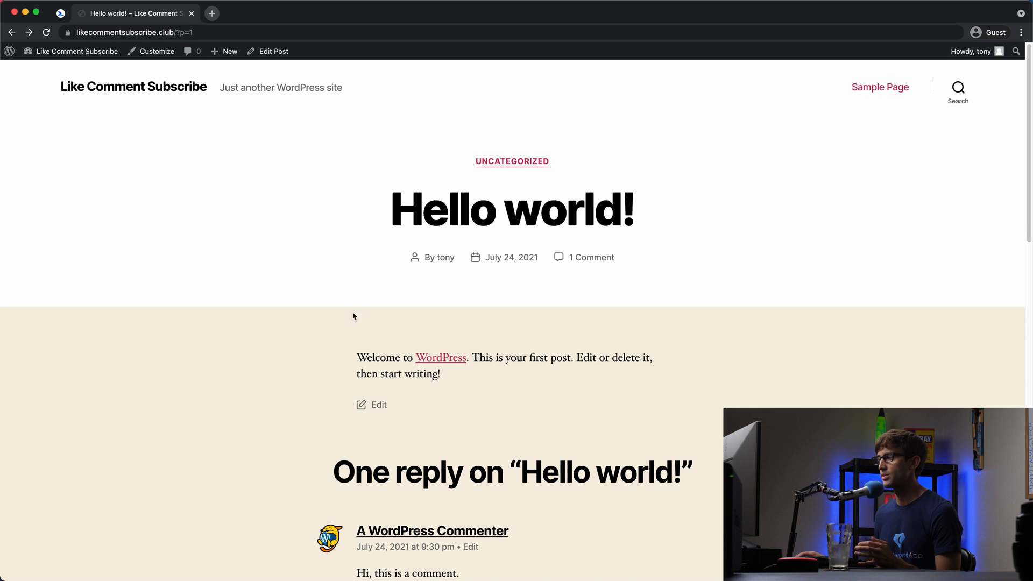
{"action": "mouse_move", "coordinate": [440, 368]}
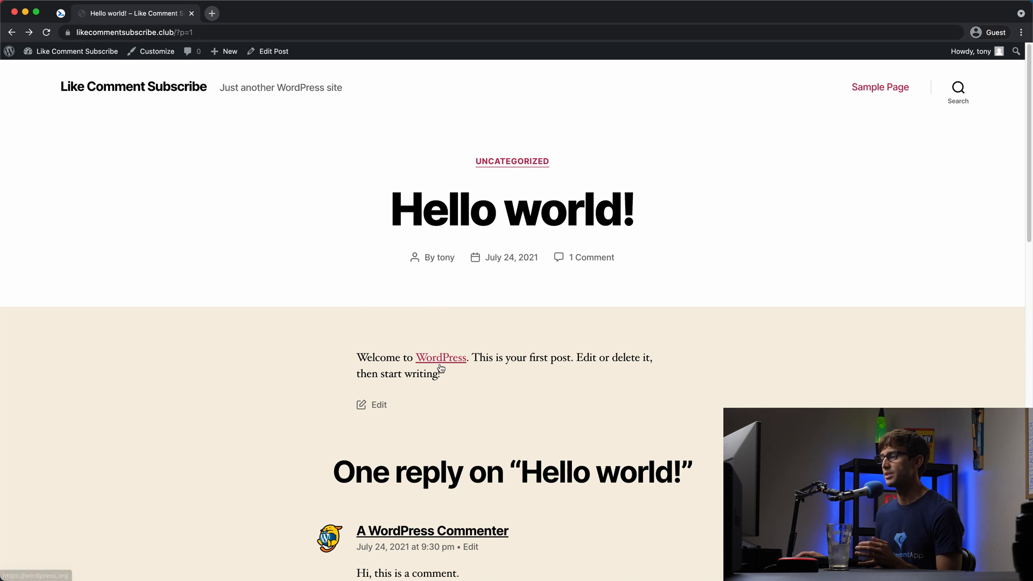
{"action": "mouse_move", "coordinate": [441, 359]}
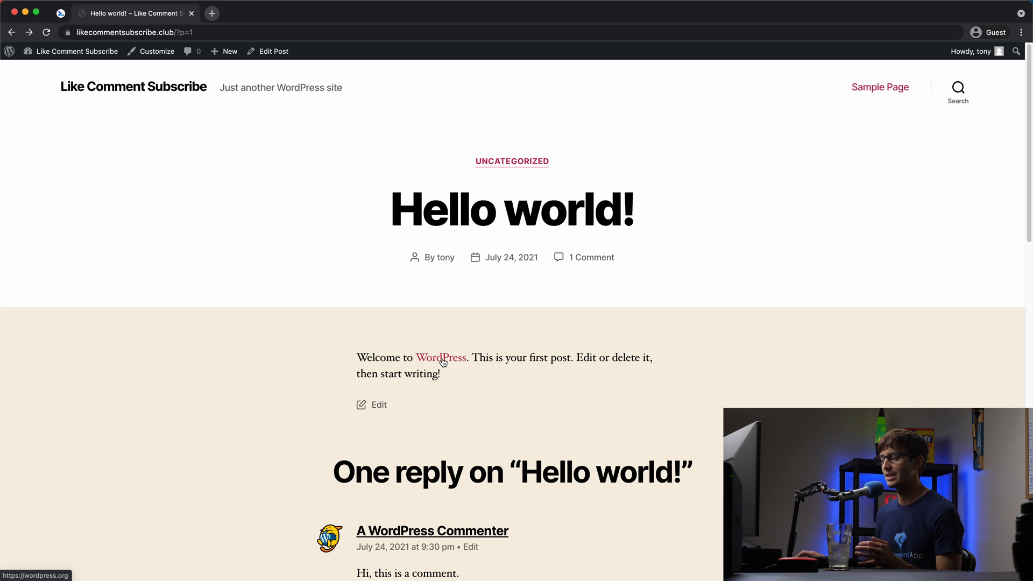
- Follow the Hello world! post's WordPress link so wordpress.org loads in the same tab
{"action": "left_click", "coordinate": [441, 358]}
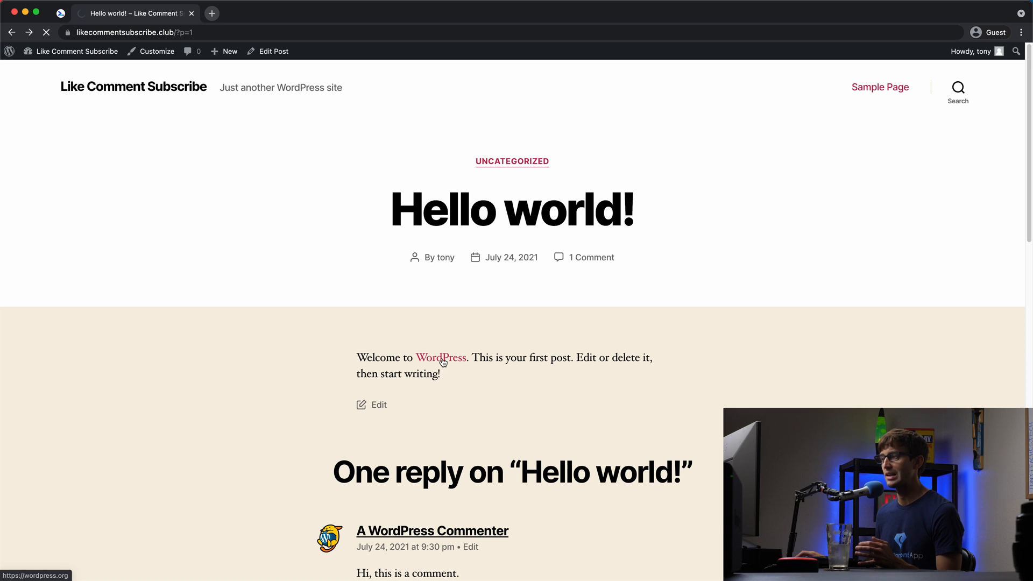
{"action": "left_click", "coordinate": [440, 357]}
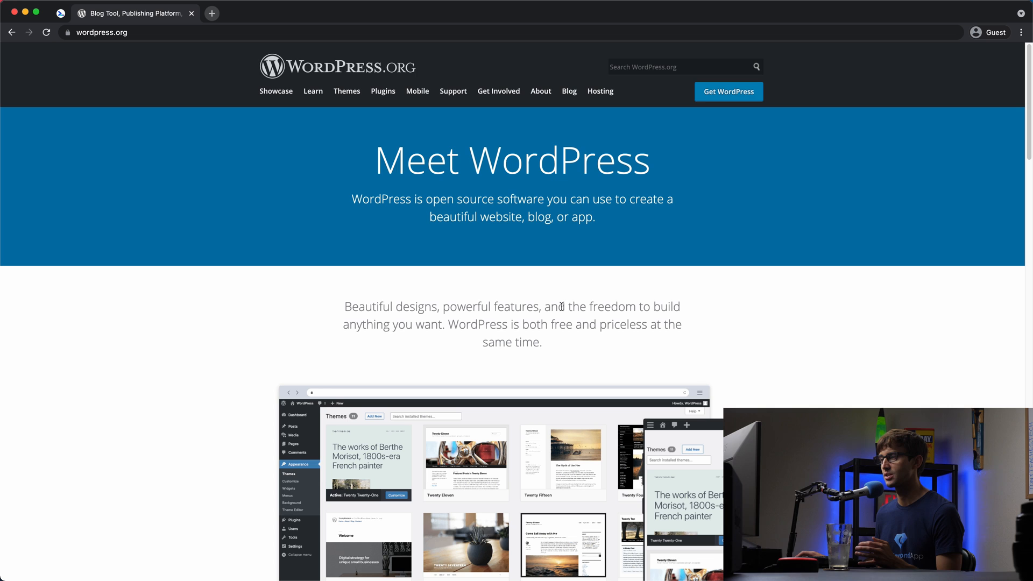
{"action": "mouse_move", "coordinate": [90, 66]}
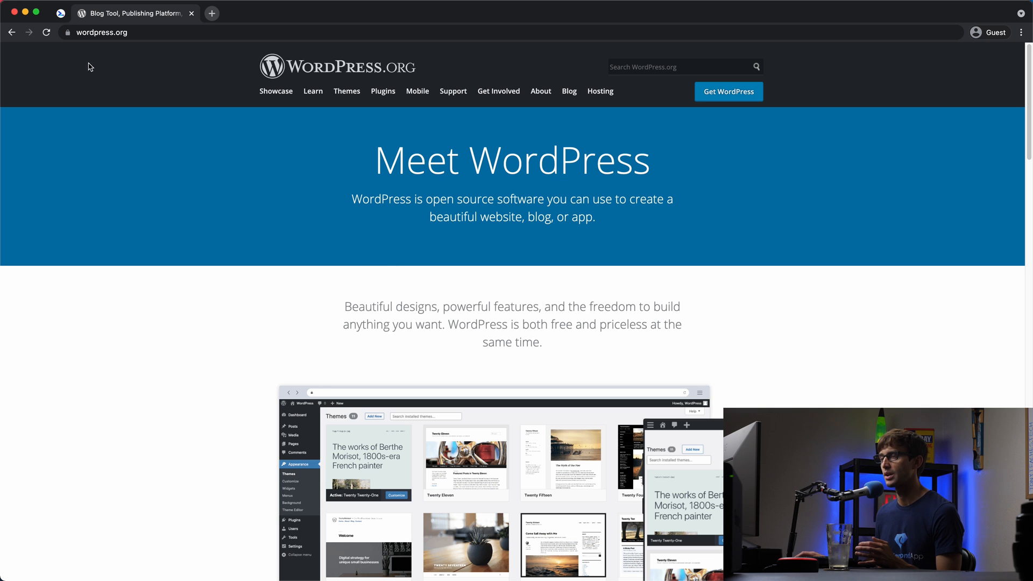
{"action": "mouse_move", "coordinate": [126, 45]}
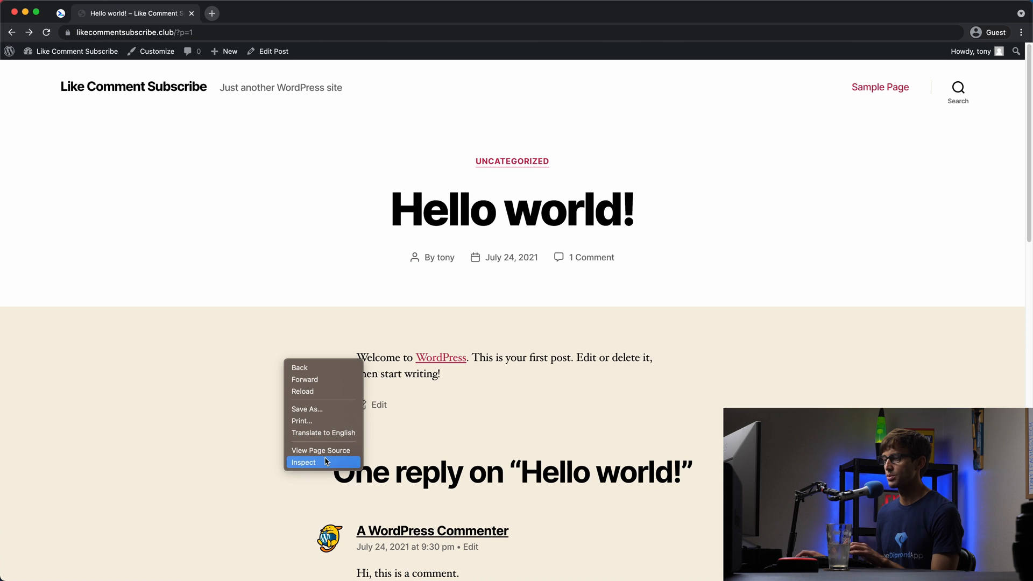
{"action": "mouse_move", "coordinate": [323, 450]}
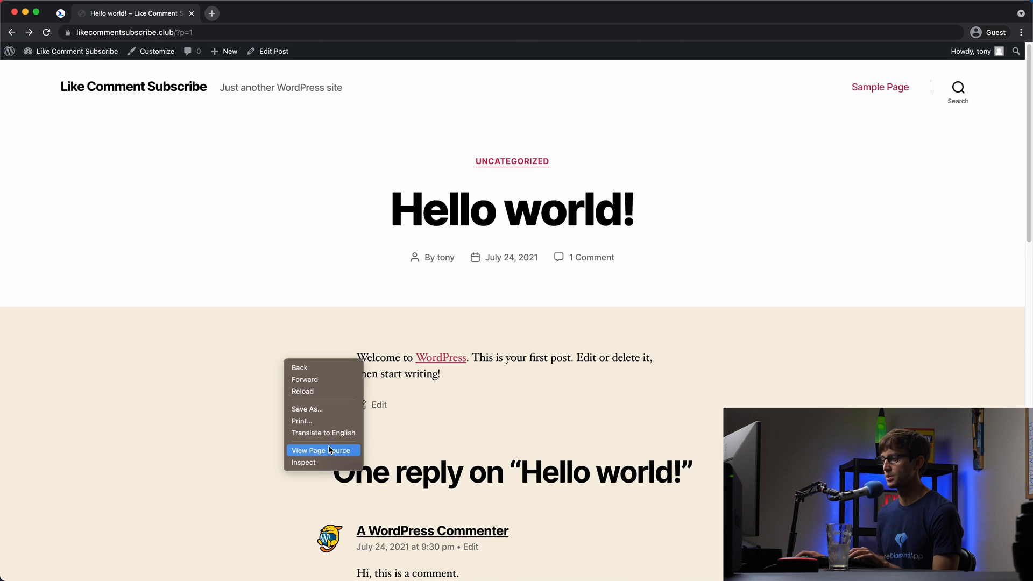
{"action": "left_click", "coordinate": [320, 451]}
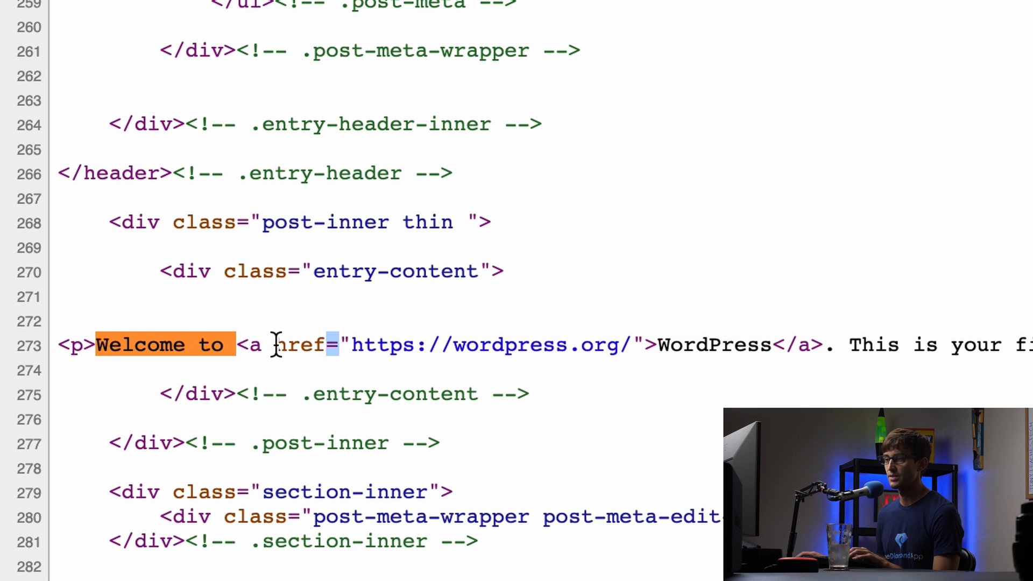
{"action": "mouse_move", "coordinate": [299, 345]}
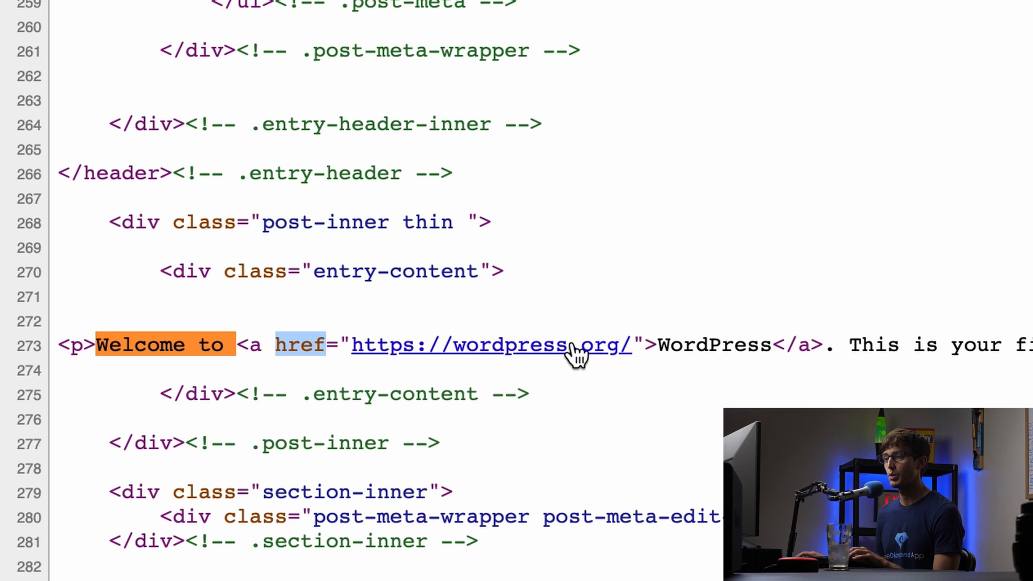
{"action": "mouse_move", "coordinate": [300, 344]}
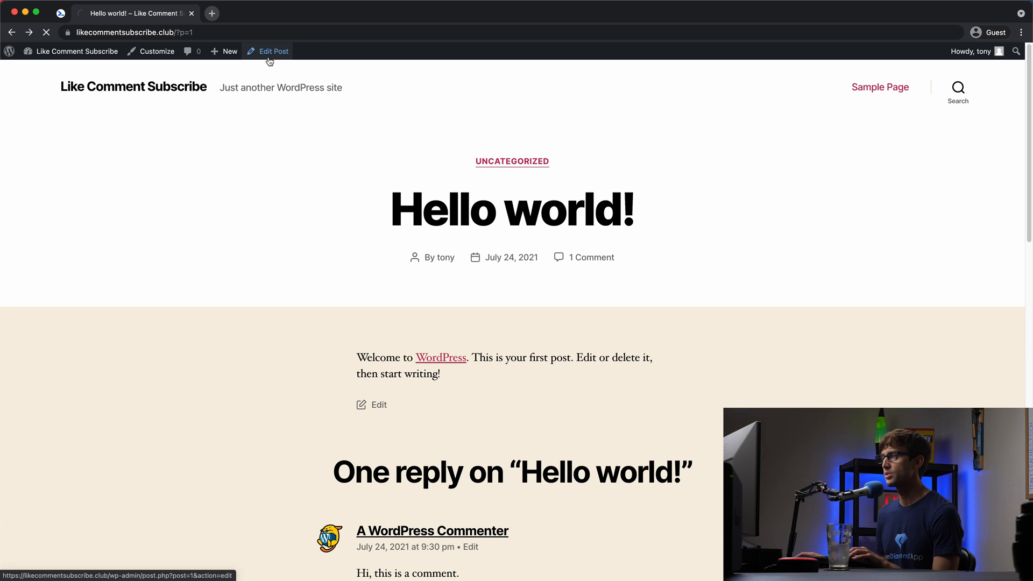
- Switch the Hello world! post to the Code editor and add target="_blank" to the WordPress anchor
{"action": "left_click", "coordinate": [272, 51]}
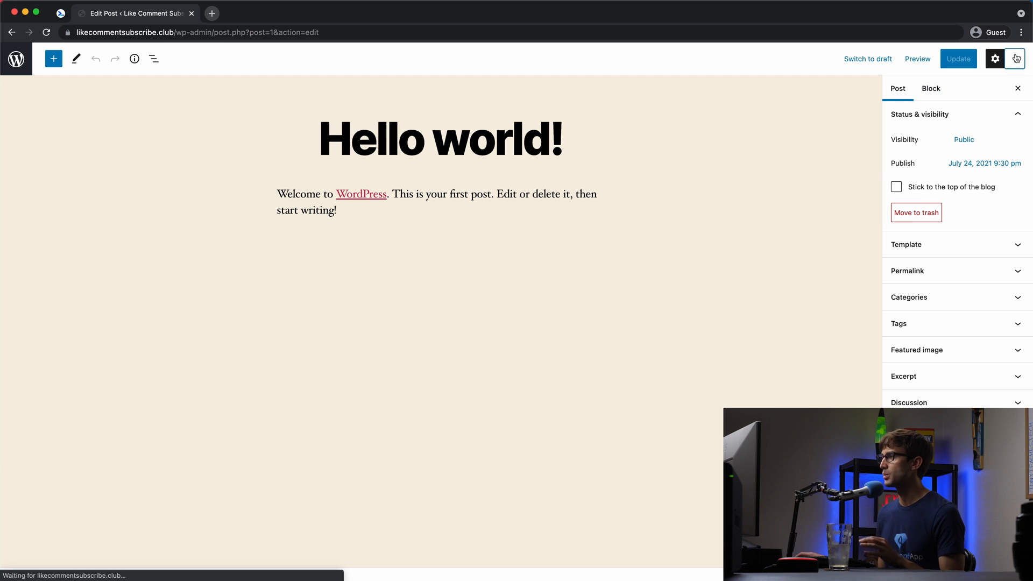
{"action": "left_click", "coordinate": [1016, 59]}
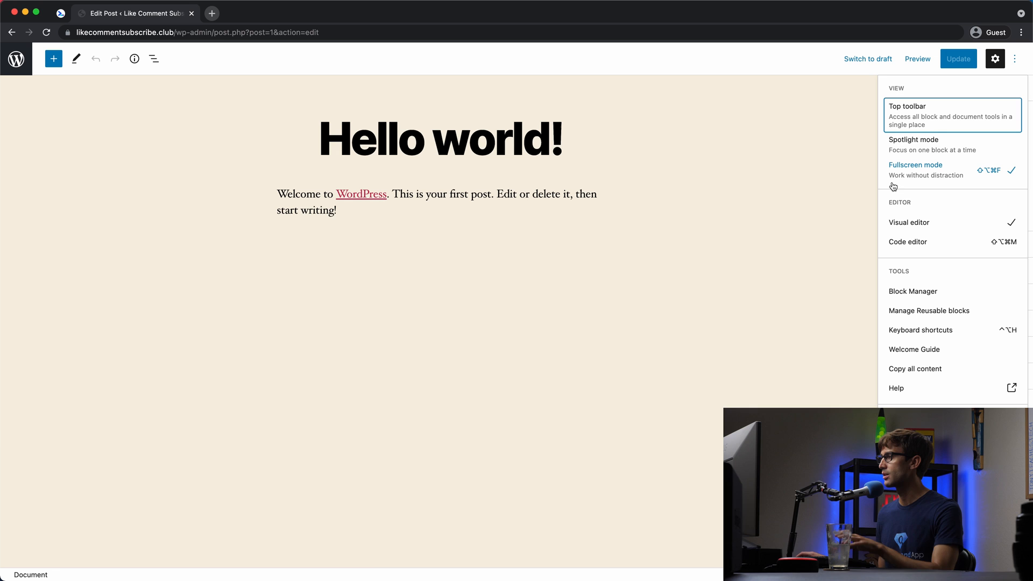
{"action": "left_click", "coordinate": [908, 242]}
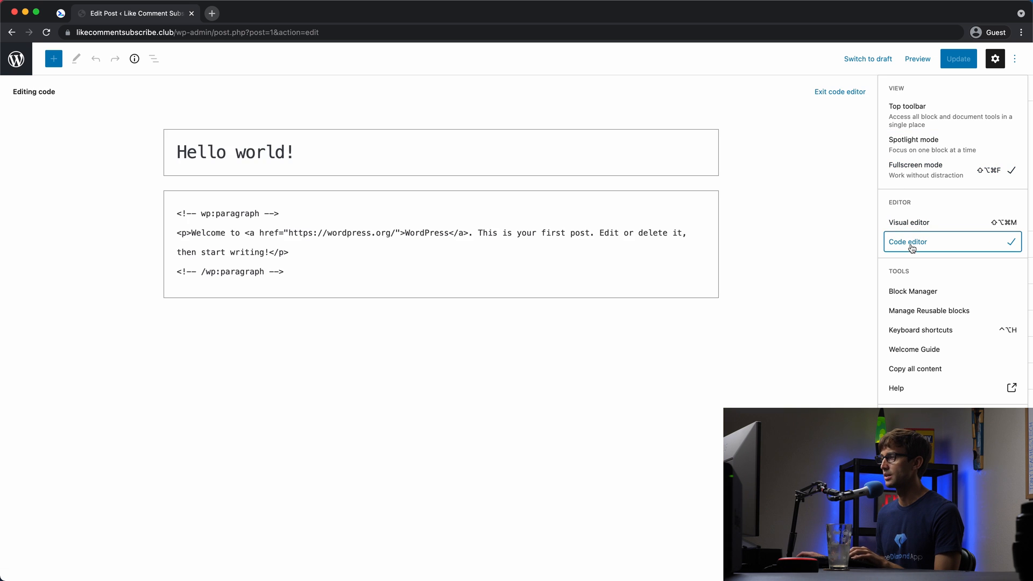
{"action": "left_click", "coordinate": [915, 165]}
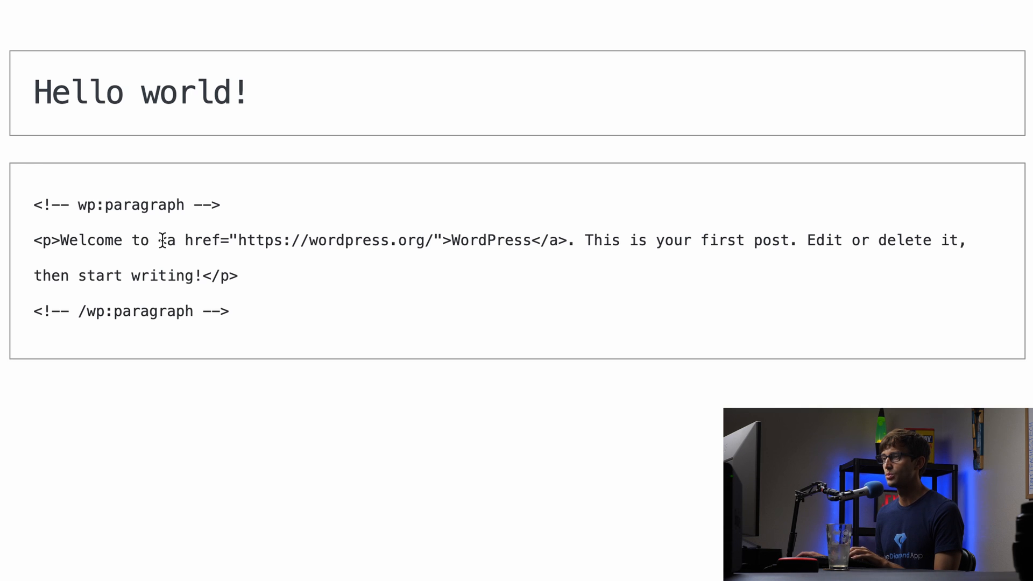
{"action": "mouse_move", "coordinate": [425, 247]}
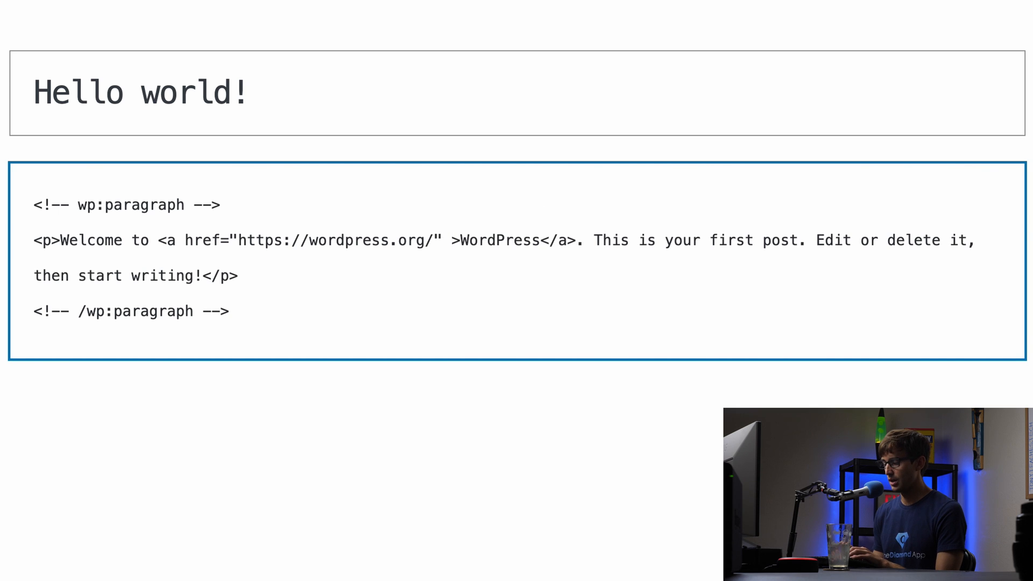
{"action": "type", "text": "target=\"_"}
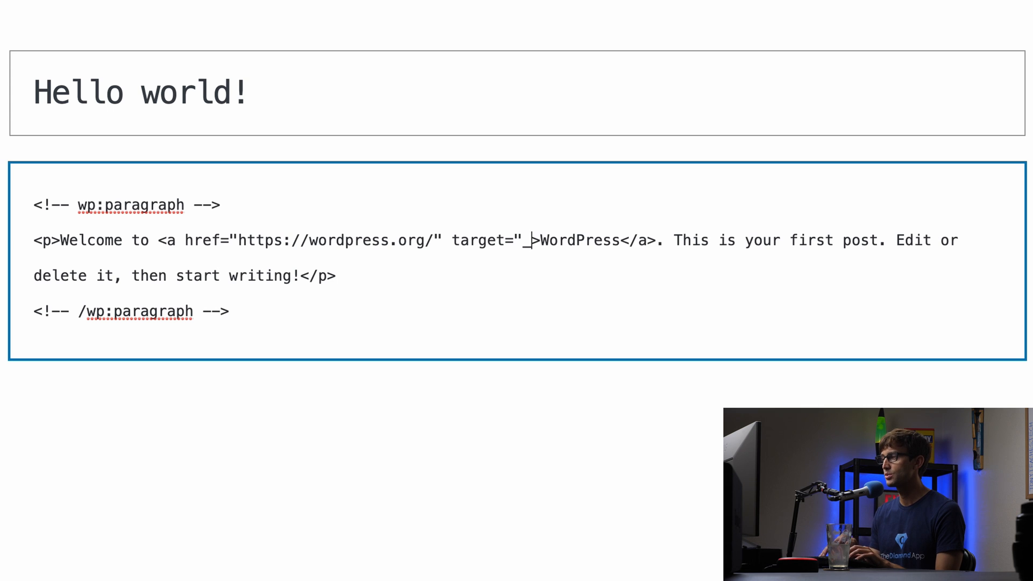
{"action": "type", "text": "blank\""}
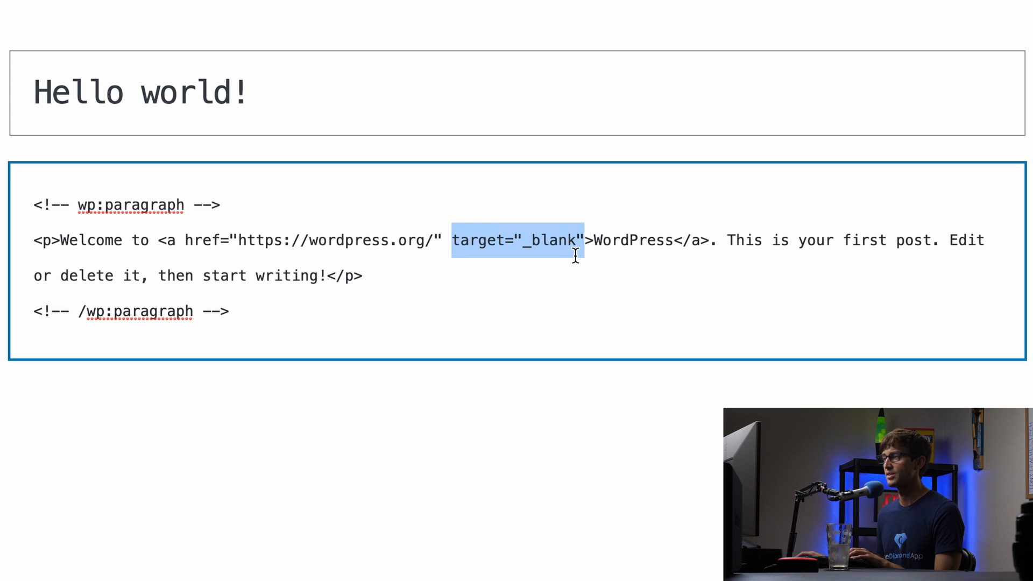
{"action": "mouse_move", "coordinate": [555, 232]}
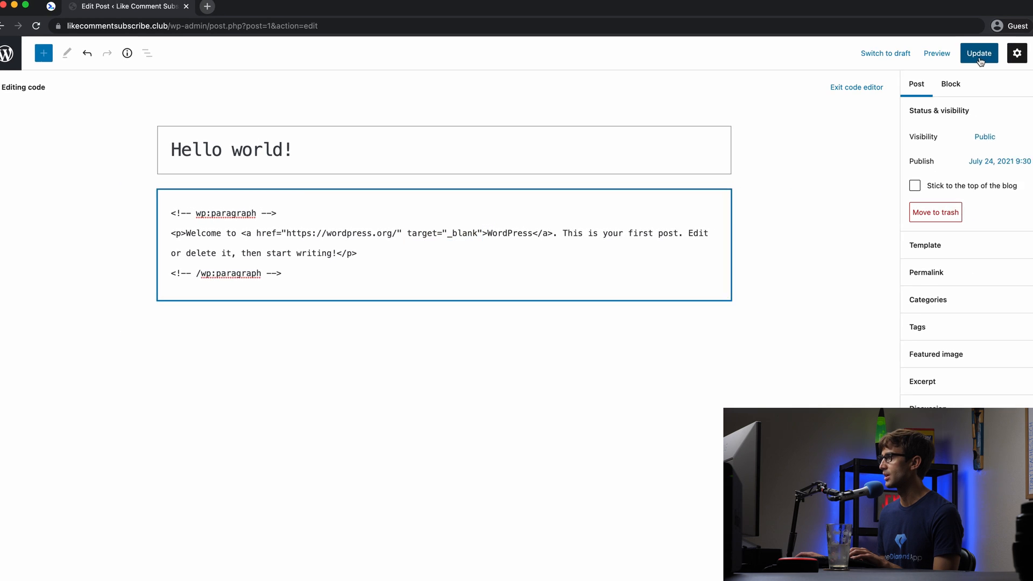
- Update the post and open Hello world! on the live site
{"action": "left_click", "coordinate": [979, 53]}
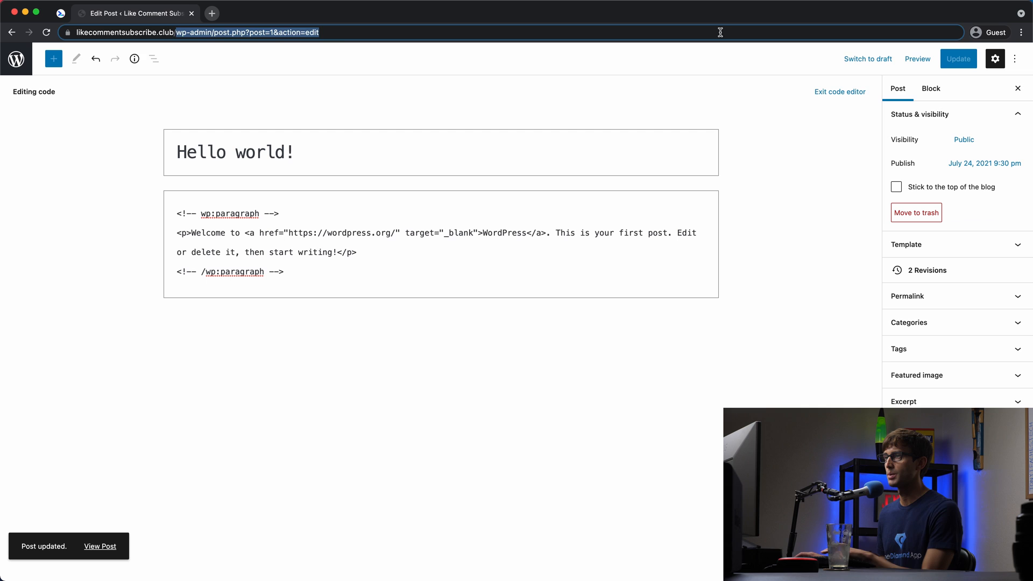
{"action": "left_click", "coordinate": [100, 546]}
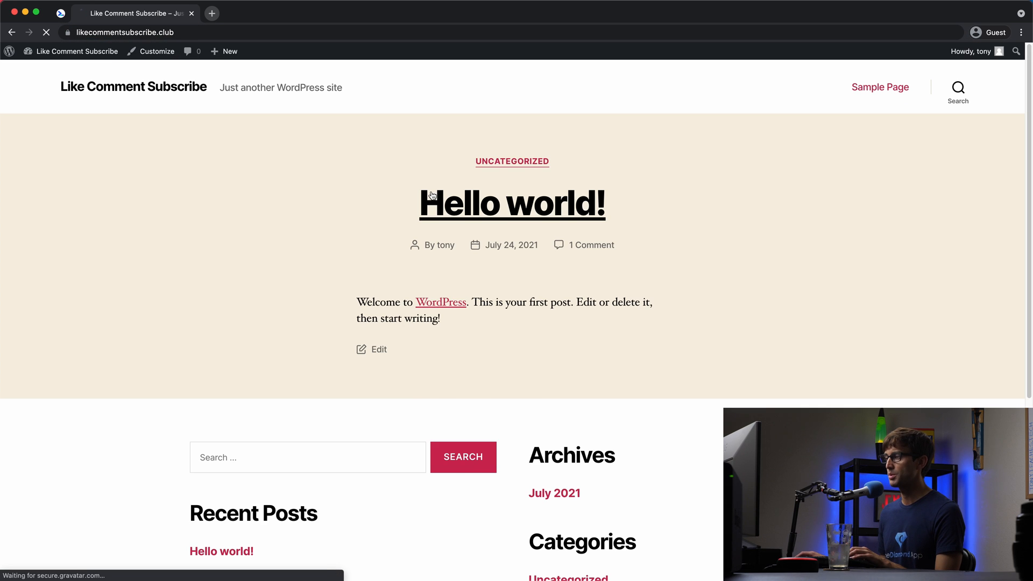
{"action": "left_click", "coordinate": [512, 203]}
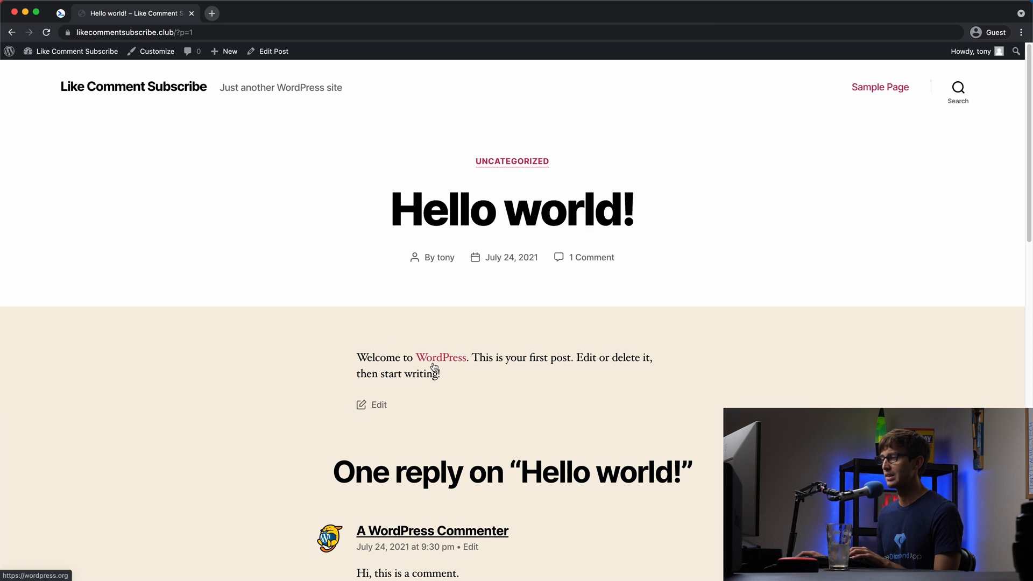
- Test the WordPress link, which opens wordpress.org in a new tab, then close that tab
{"action": "left_click", "coordinate": [441, 357]}
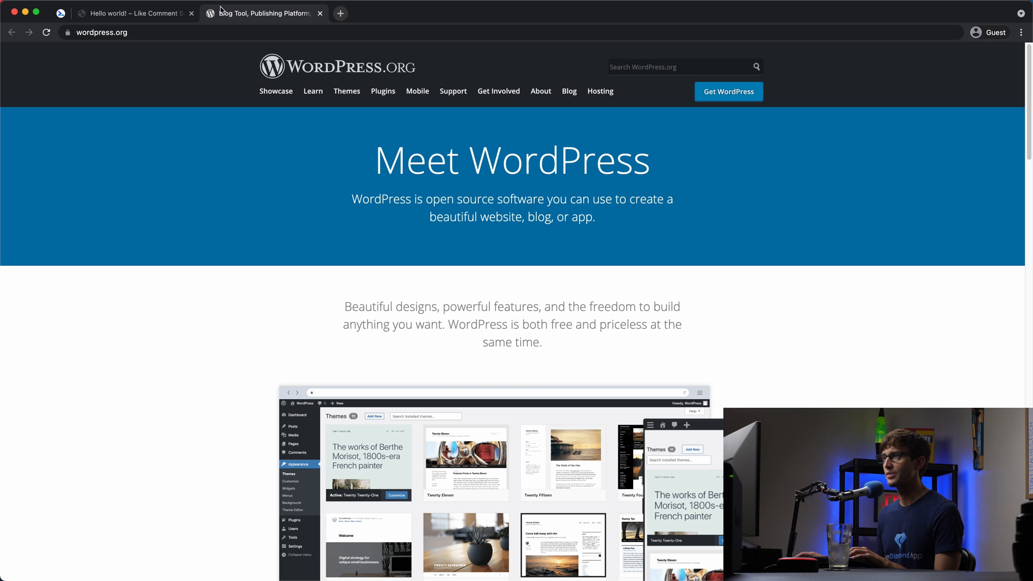
{"action": "mouse_move", "coordinate": [257, 13]}
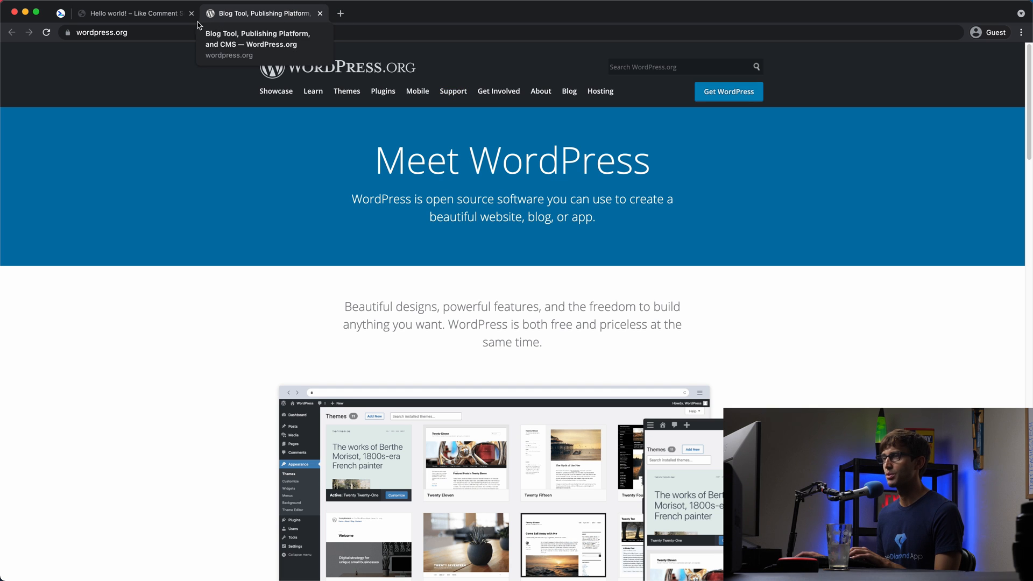
{"action": "mouse_move", "coordinate": [136, 13]}
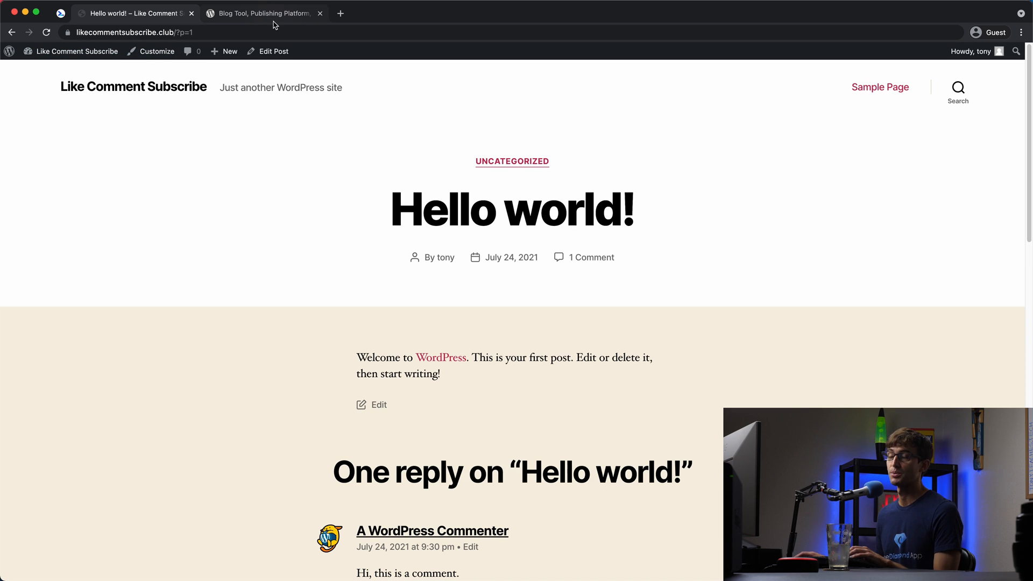
{"action": "mouse_move", "coordinate": [265, 7]}
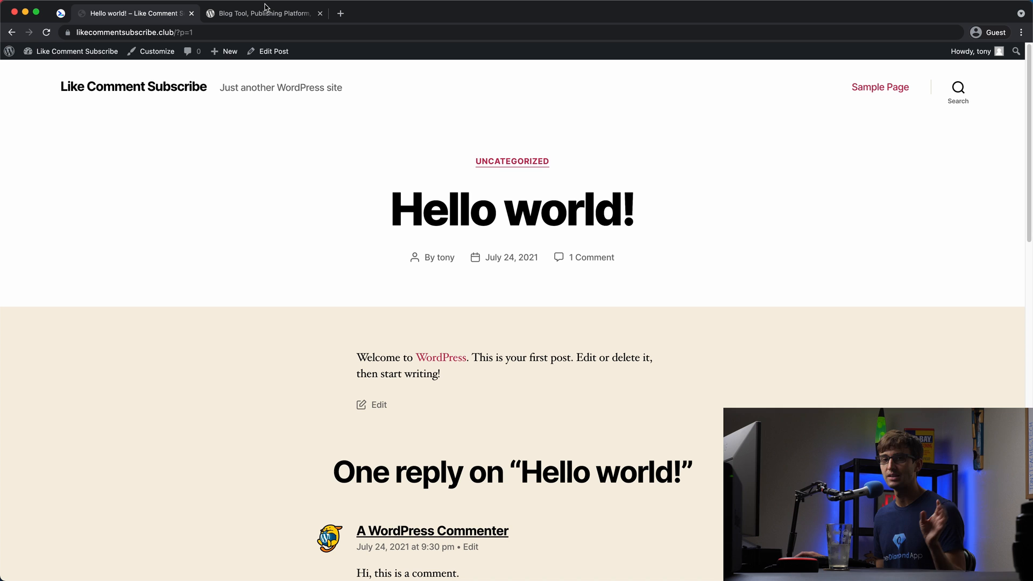
{"action": "mouse_move", "coordinate": [262, 12]}
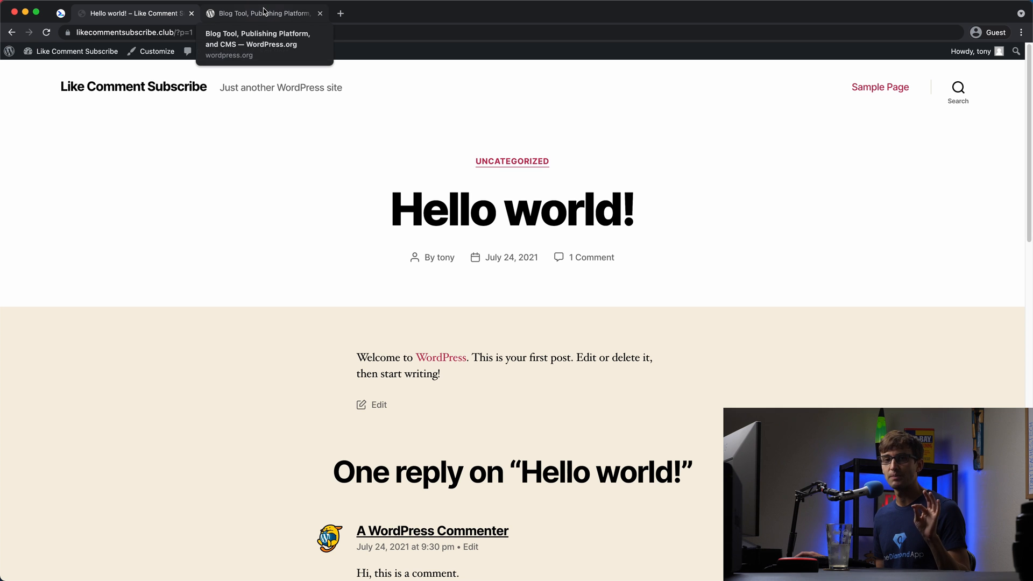
{"action": "mouse_move", "coordinate": [282, 5]}
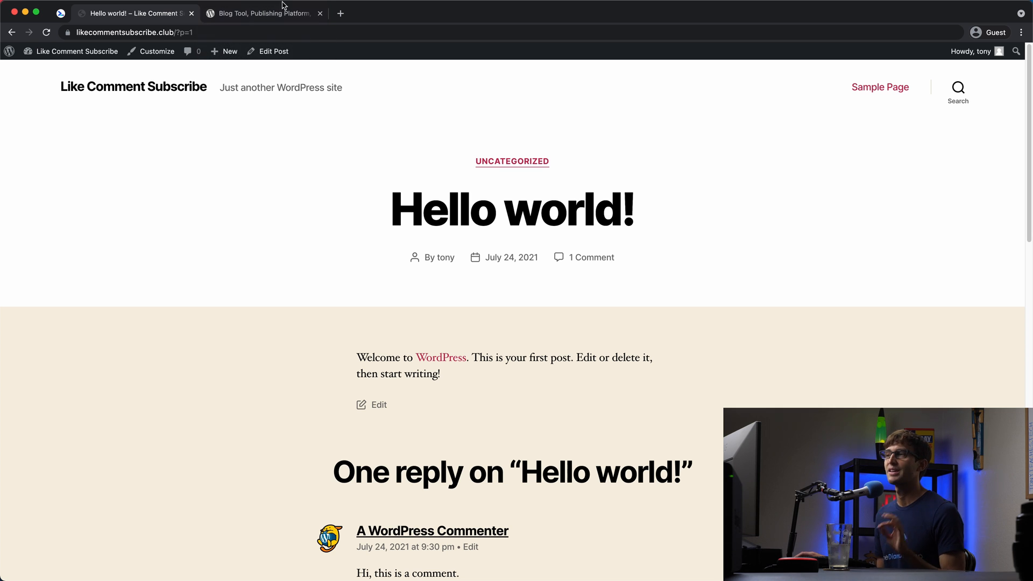
{"action": "left_click", "coordinate": [262, 13]}
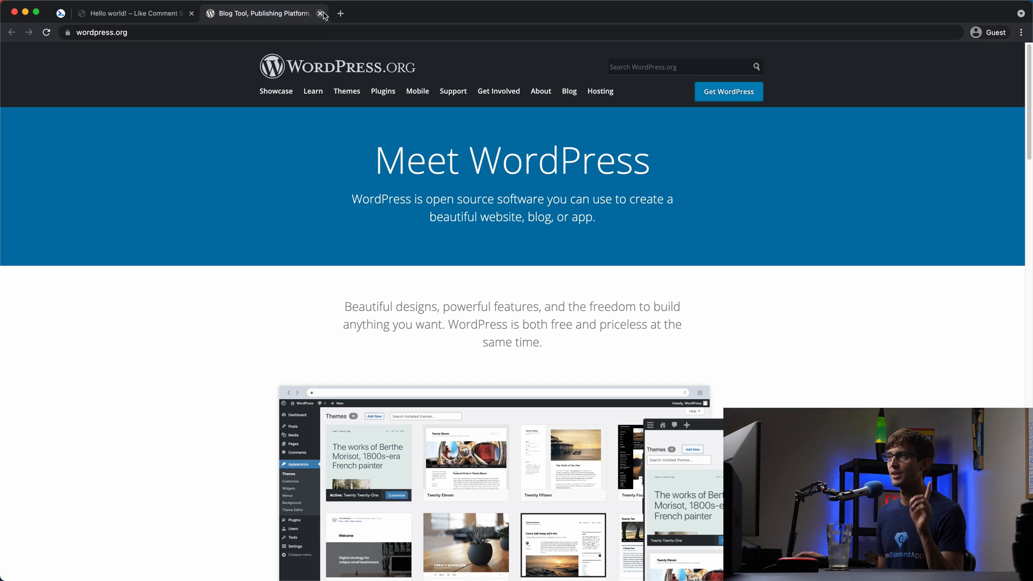
{"action": "left_click", "coordinate": [323, 13]}
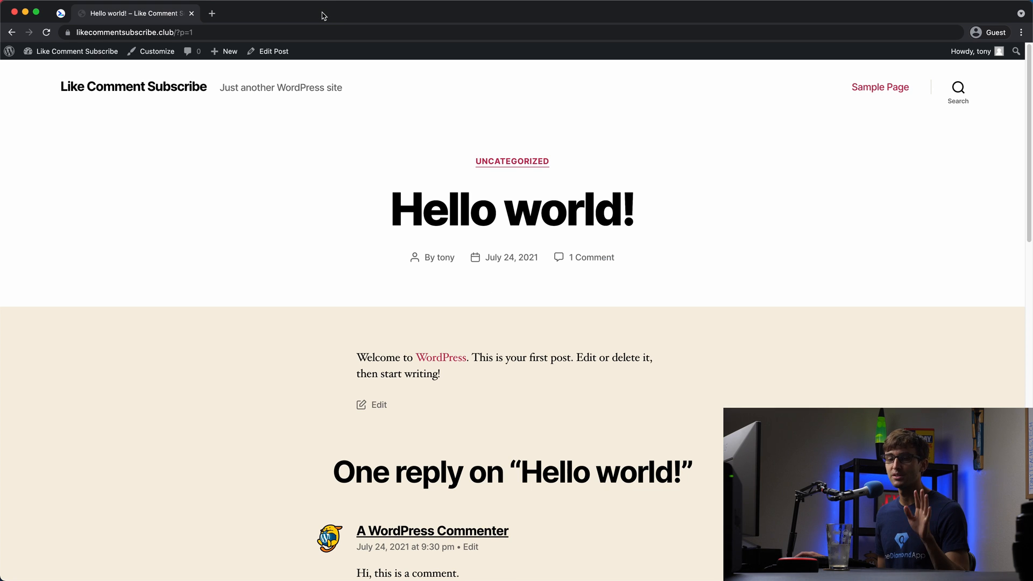
{"action": "mouse_move", "coordinate": [302, 136]}
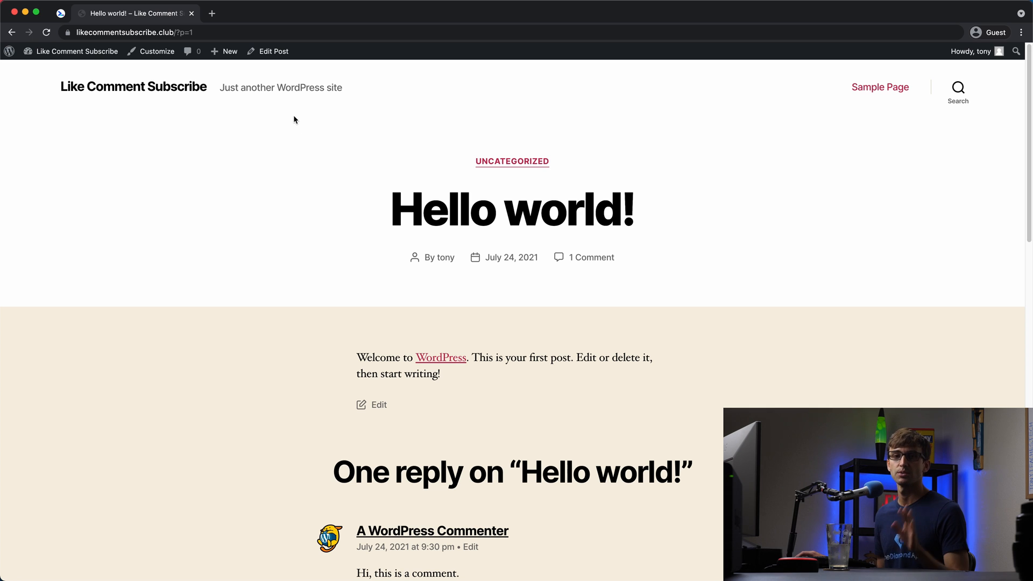
{"action": "mouse_move", "coordinate": [307, 208]}
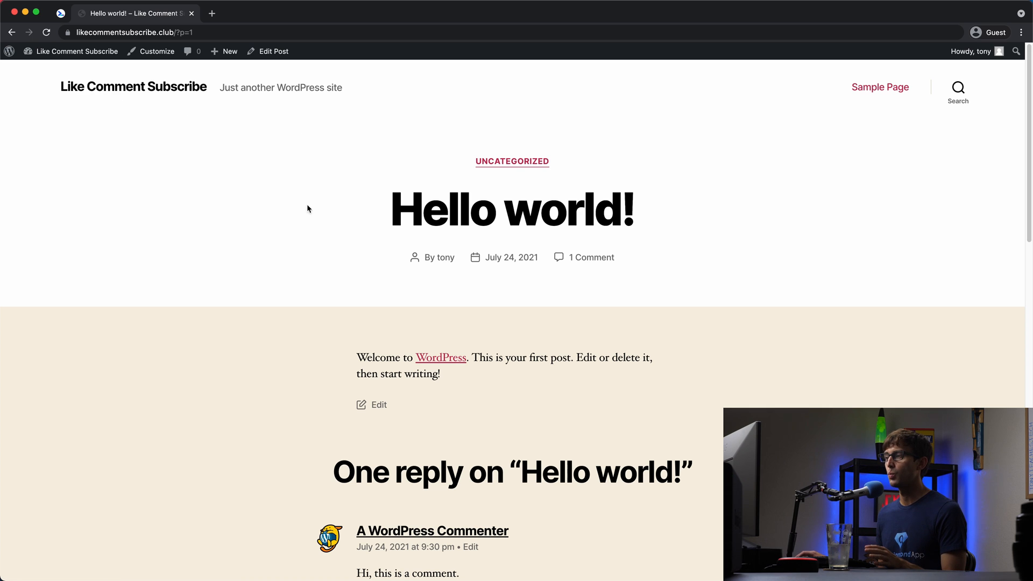
{"action": "mouse_move", "coordinate": [103, 77]}
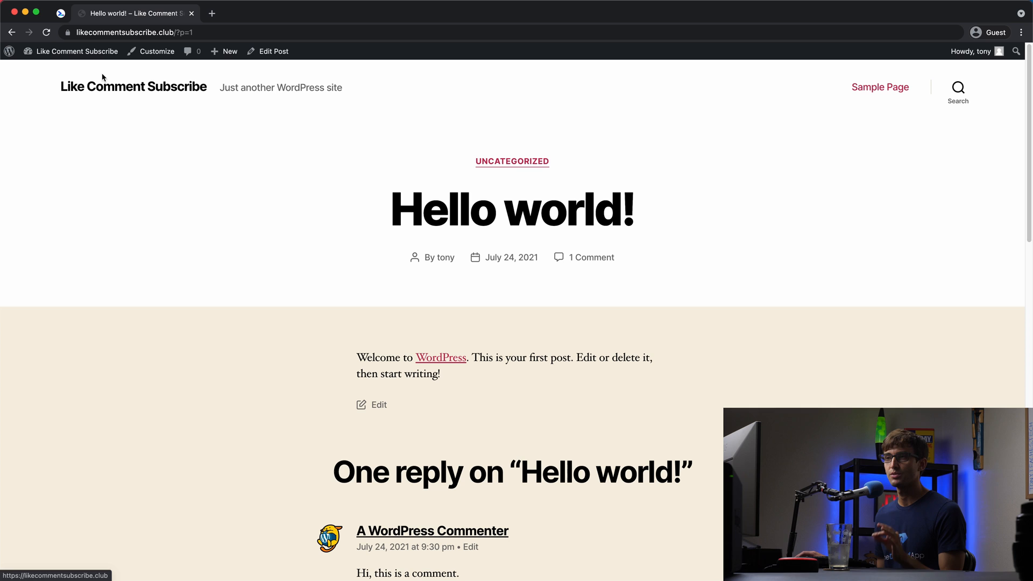
{"action": "mouse_move", "coordinate": [89, 78]}
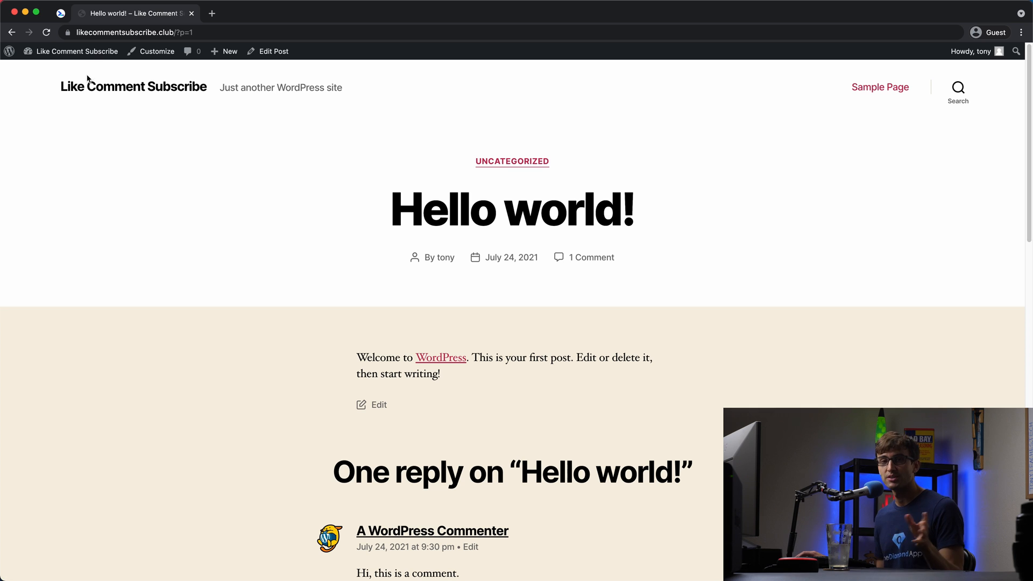
{"action": "mouse_move", "coordinate": [257, 92]}
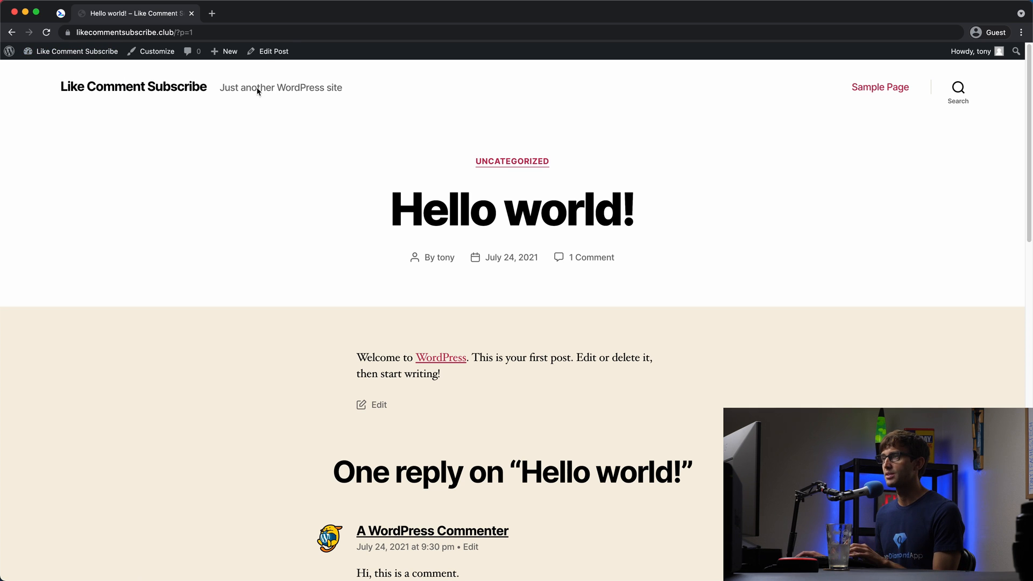
- Reopen the post's markup and select the rel="noopener" value in the link tag
{"action": "left_click", "coordinate": [273, 51]}
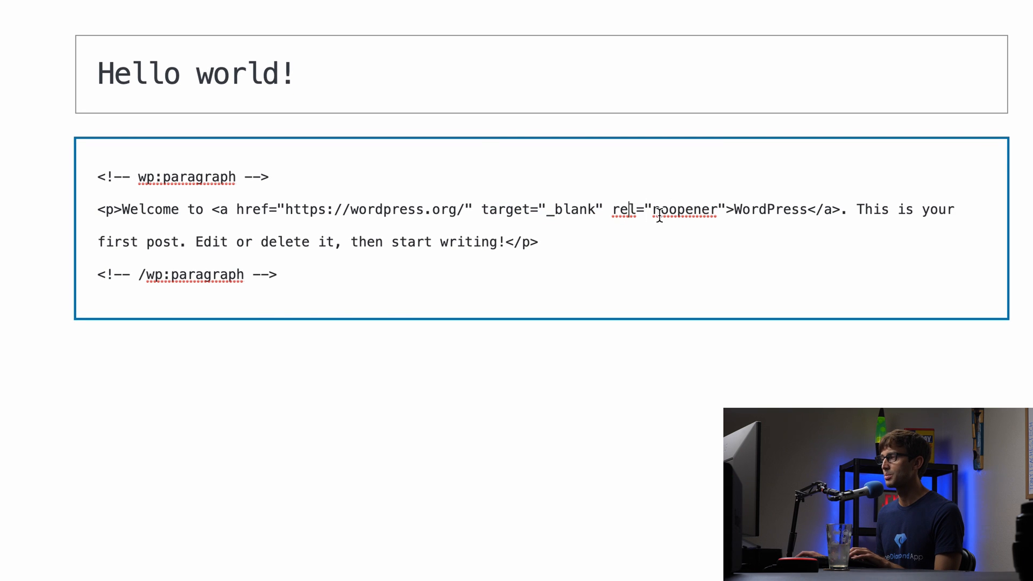
{"action": "double_click", "coordinate": [682, 209]}
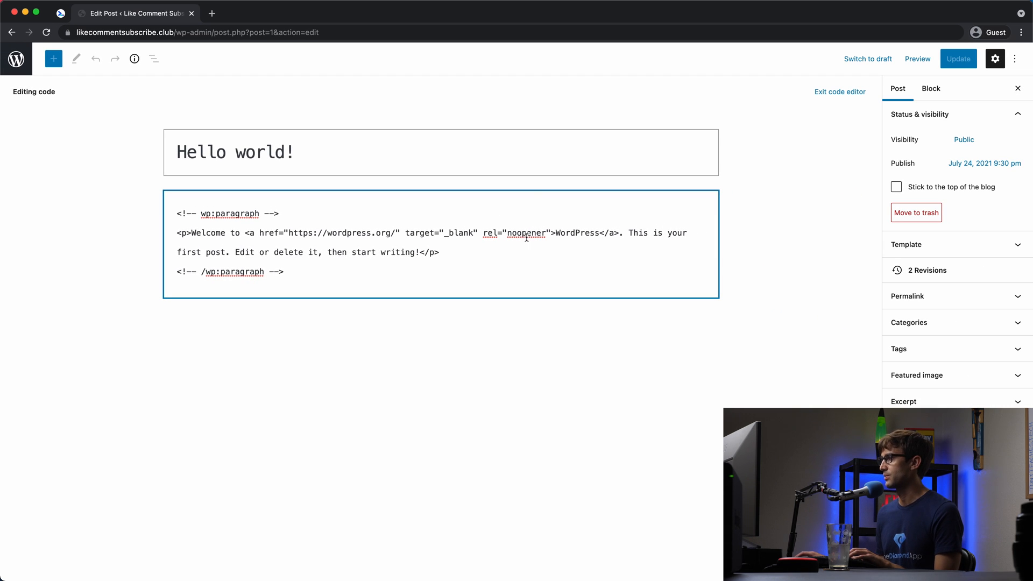
{"action": "mouse_move", "coordinate": [917, 59]}
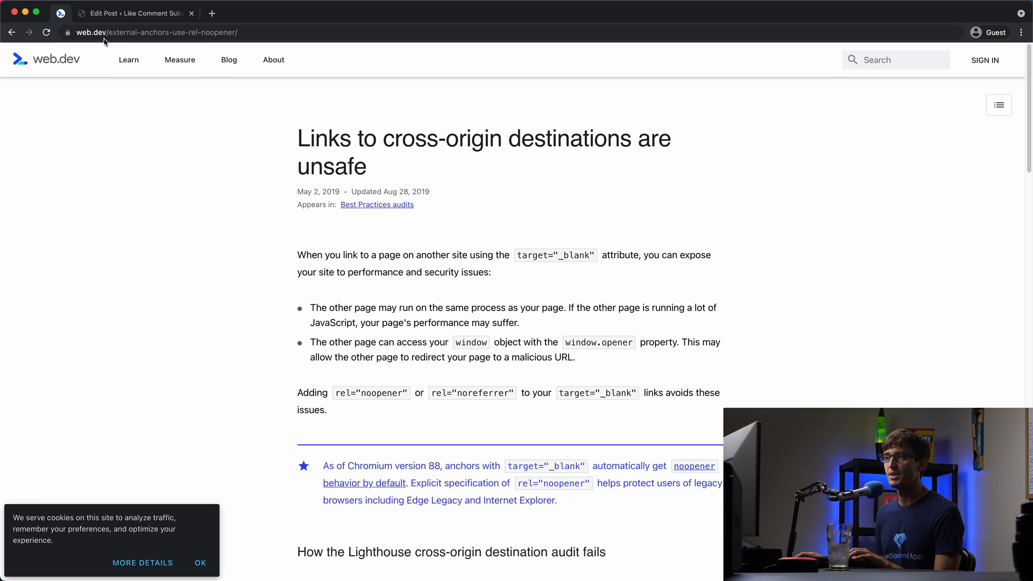
- Dismiss web.dev's cookie notice and scroll the cross-origin links article on rel="noopener"
{"action": "left_click", "coordinate": [201, 563]}
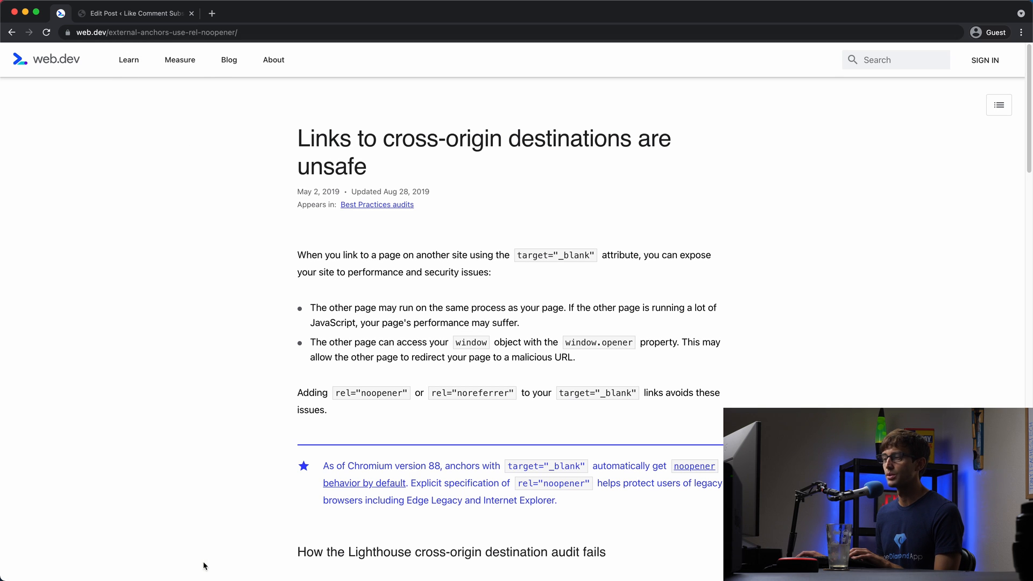
{"action": "scroll", "scroll_direction": "down", "scroll_amount": 3}
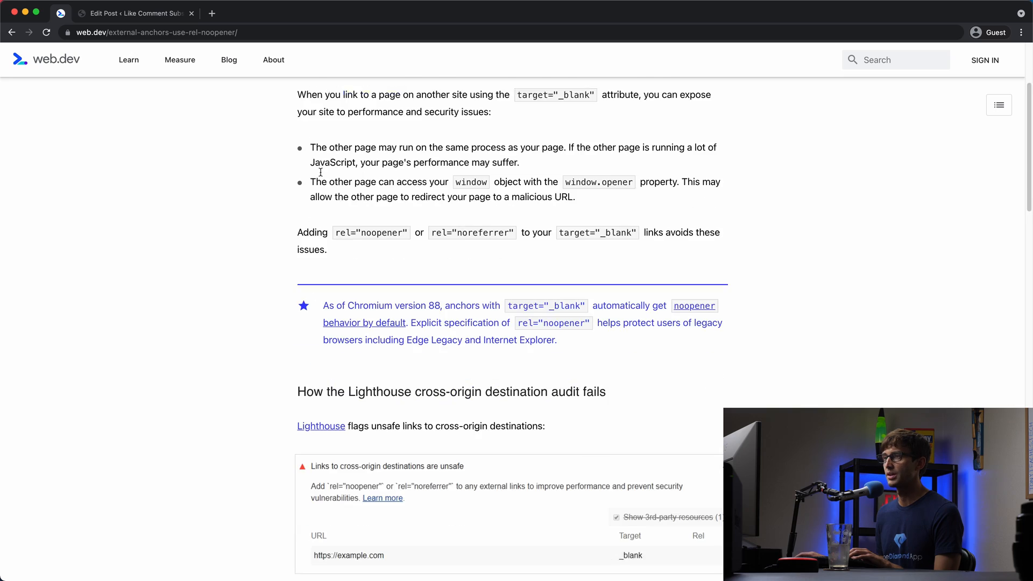
{"action": "scroll", "scroll_direction": "up", "scroll_amount": 3}
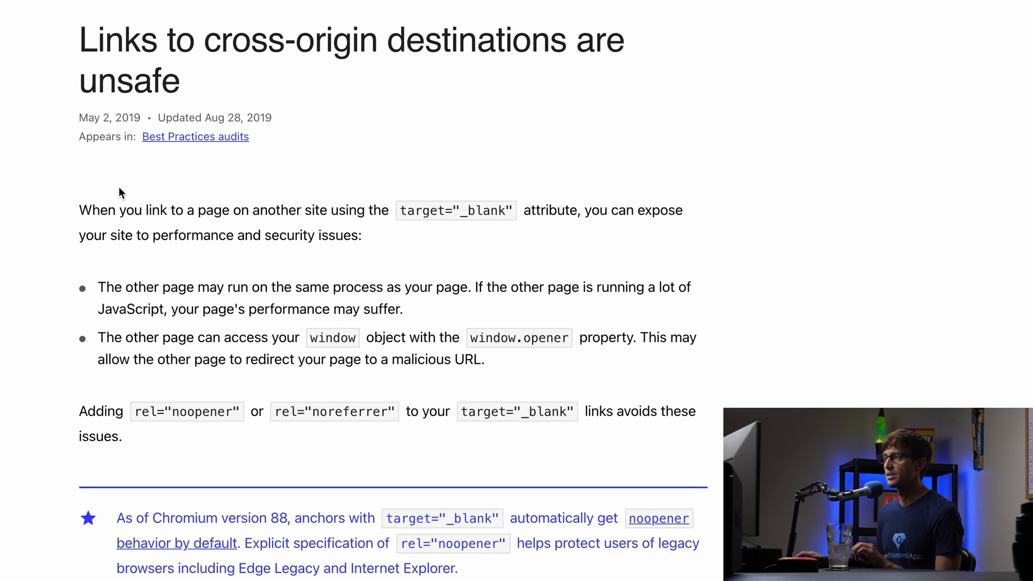
{"action": "mouse_move", "coordinate": [84, 209]}
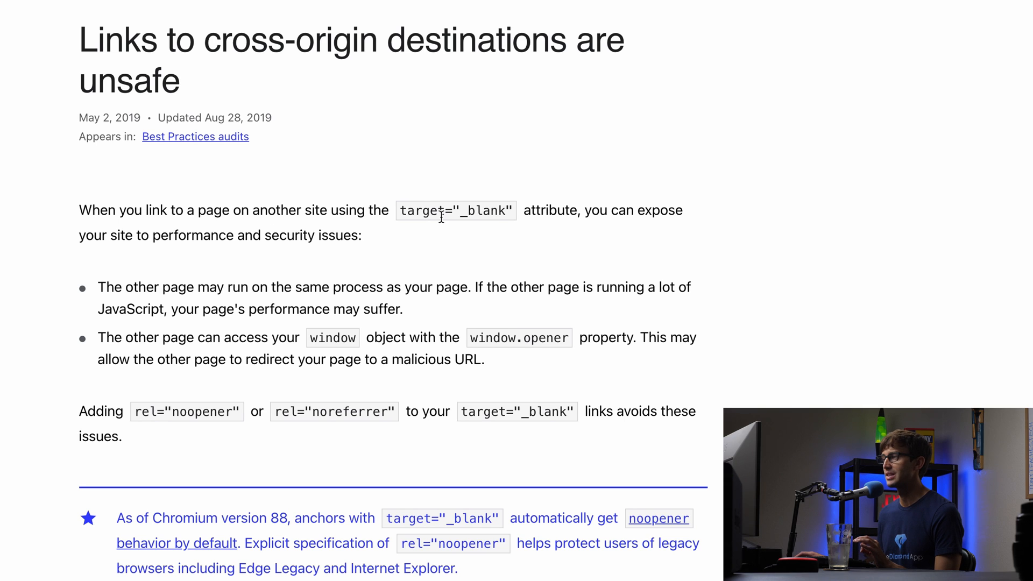
{"action": "mouse_move", "coordinate": [618, 224]}
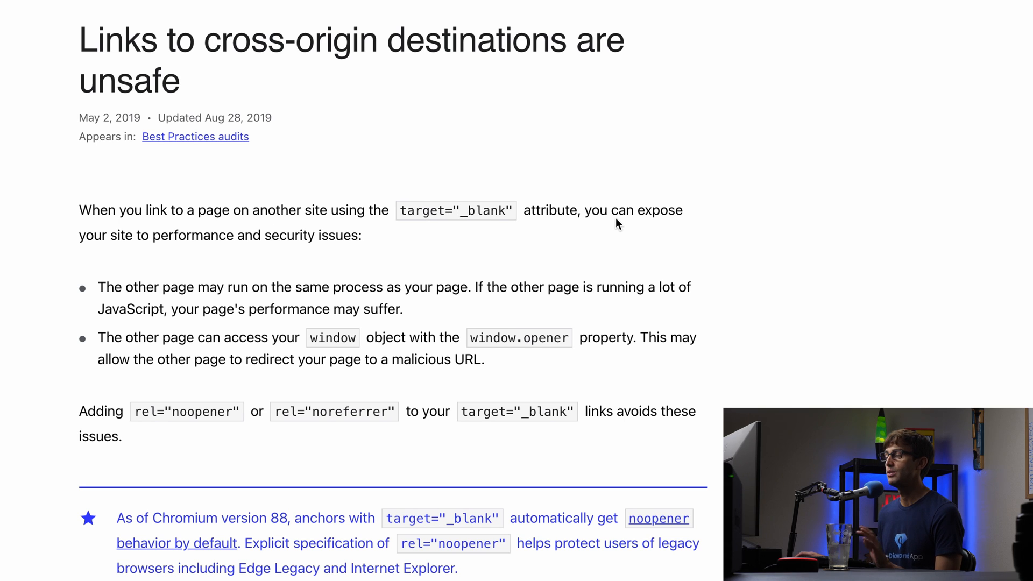
{"action": "mouse_move", "coordinate": [279, 244]}
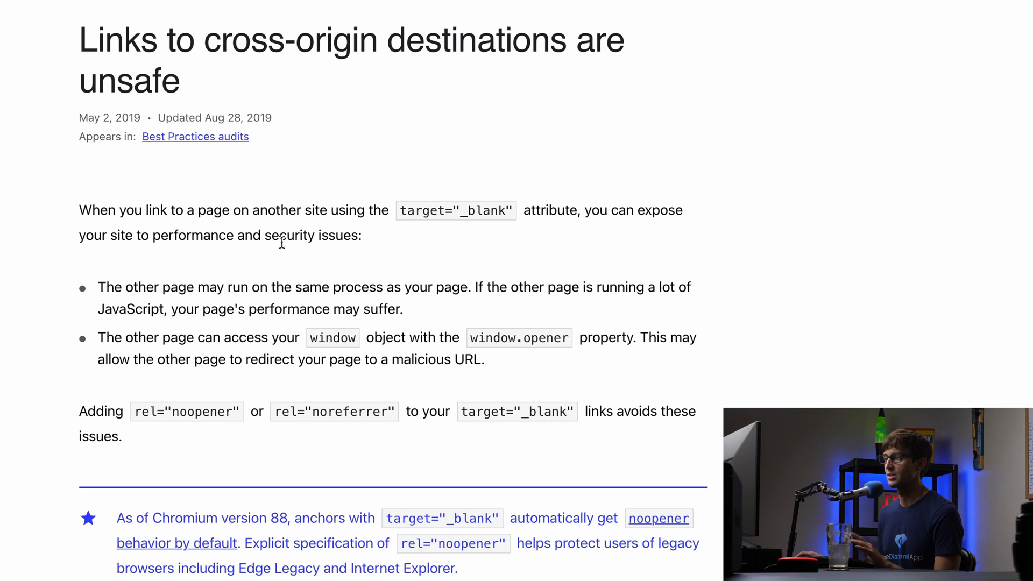
{"action": "mouse_move", "coordinate": [85, 275]}
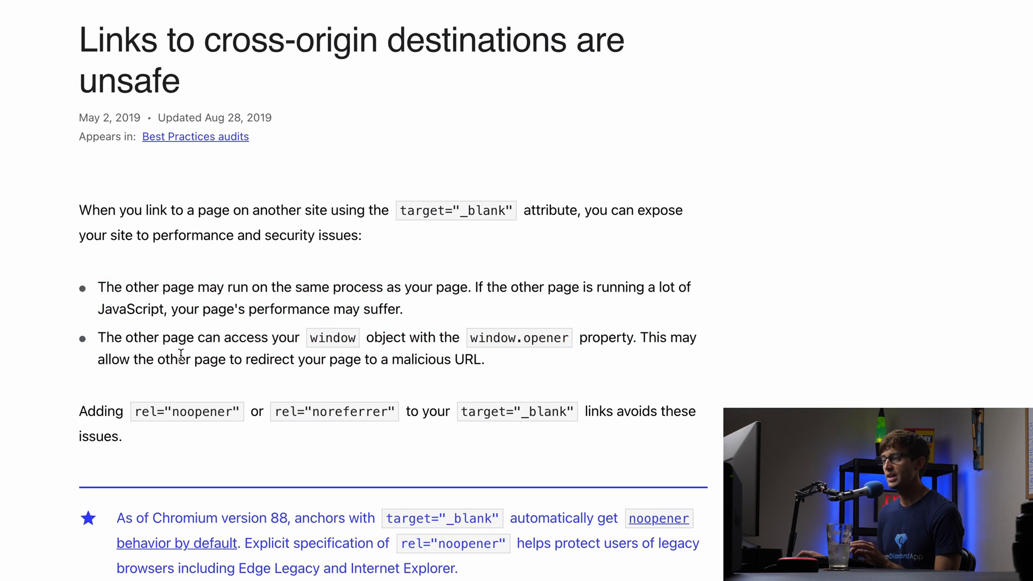
{"action": "mouse_move", "coordinate": [164, 414]}
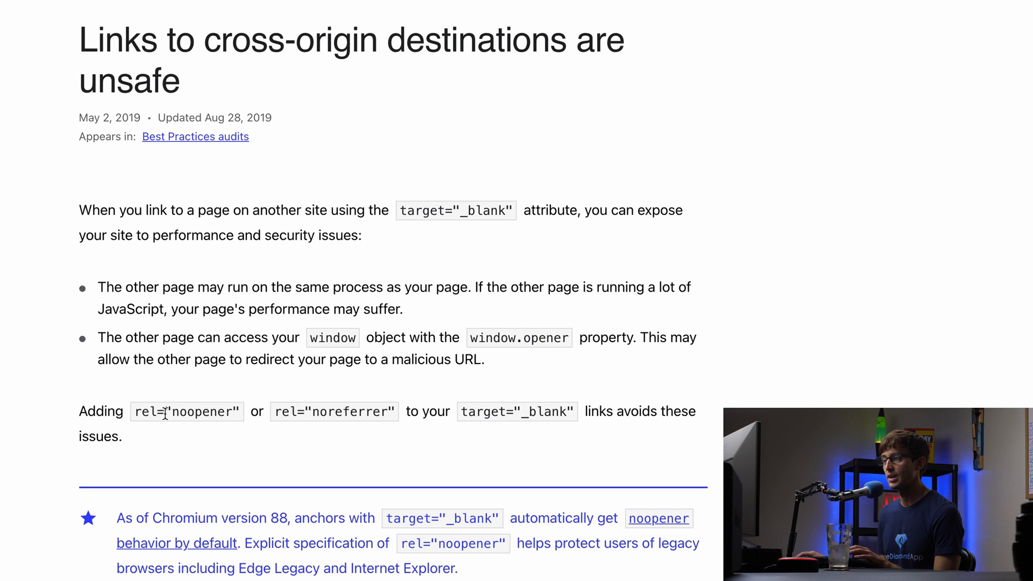
{"action": "mouse_move", "coordinate": [335, 408]}
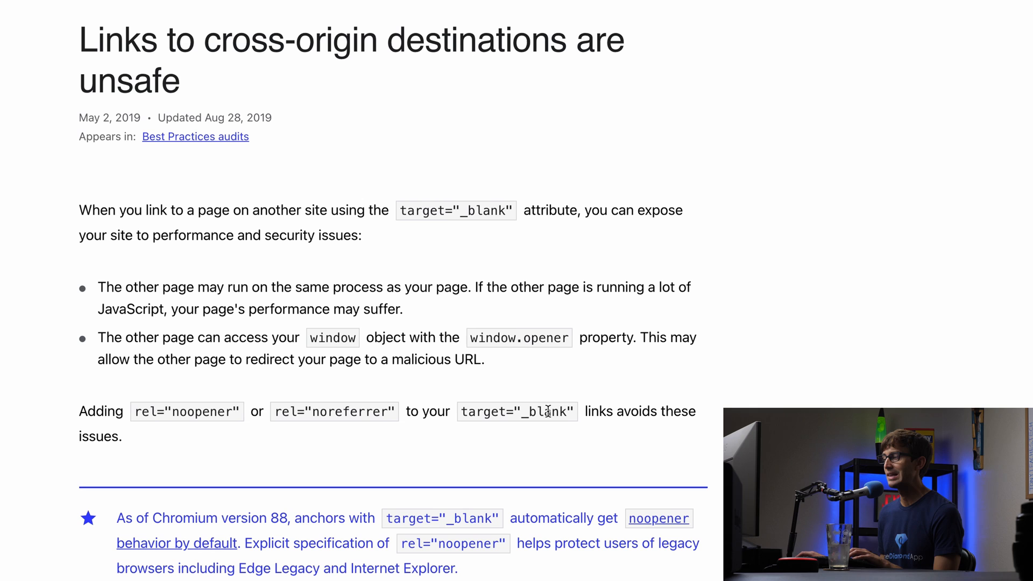
{"action": "mouse_move", "coordinate": [461, 415]}
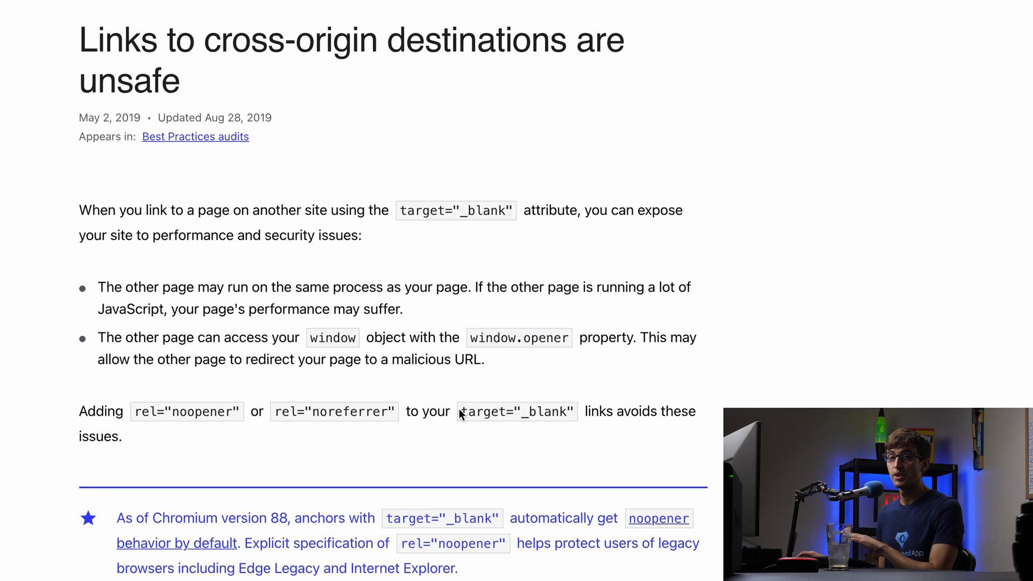
{"action": "mouse_move", "coordinate": [394, 341]}
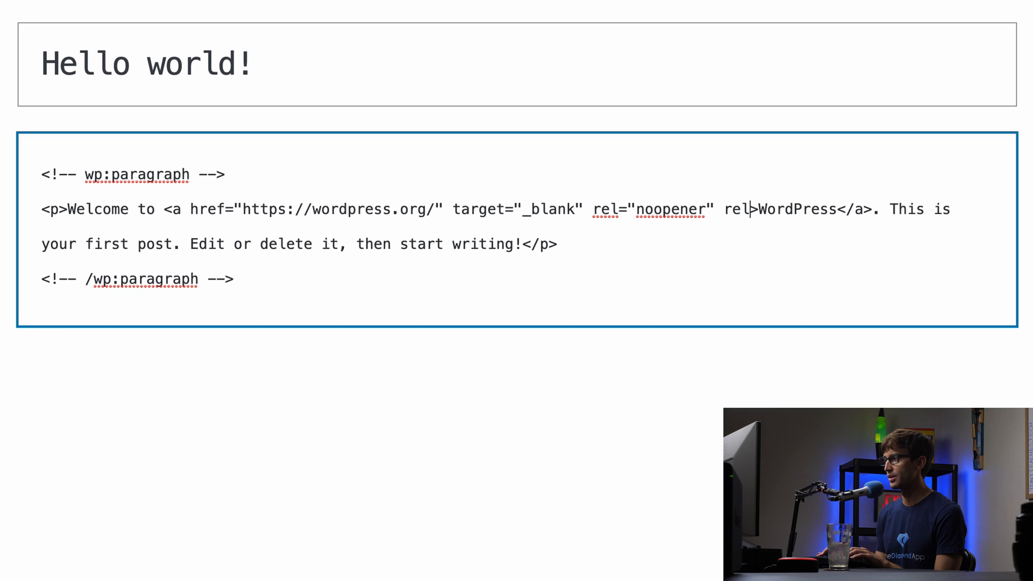
- Add rel="noreferrer", update, confirm the link opens in a new tab, then re-edit the post
{"action": "type", "text": "=\"noreferrer\""}
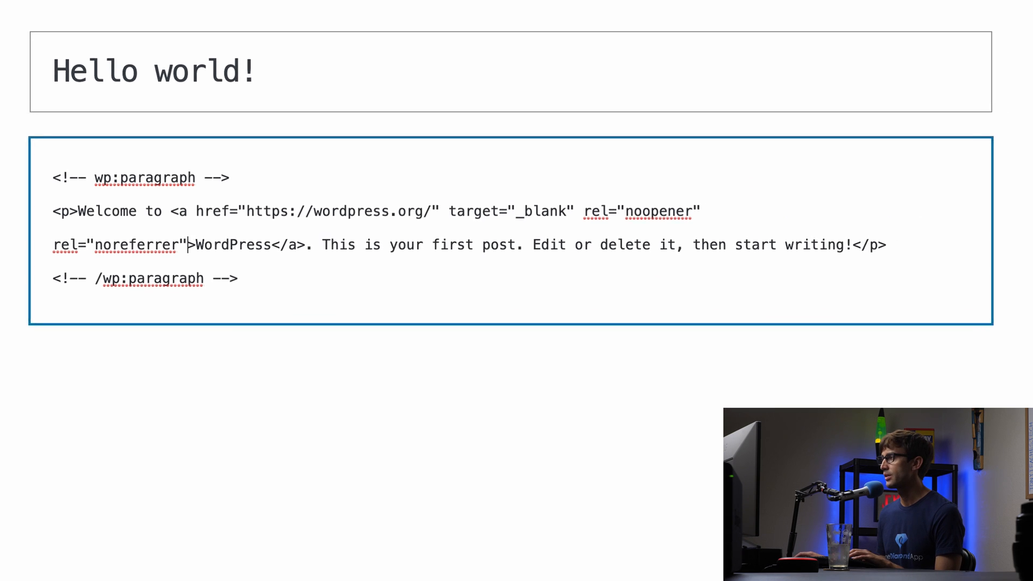
{"action": "left_click", "coordinate": [958, 58]}
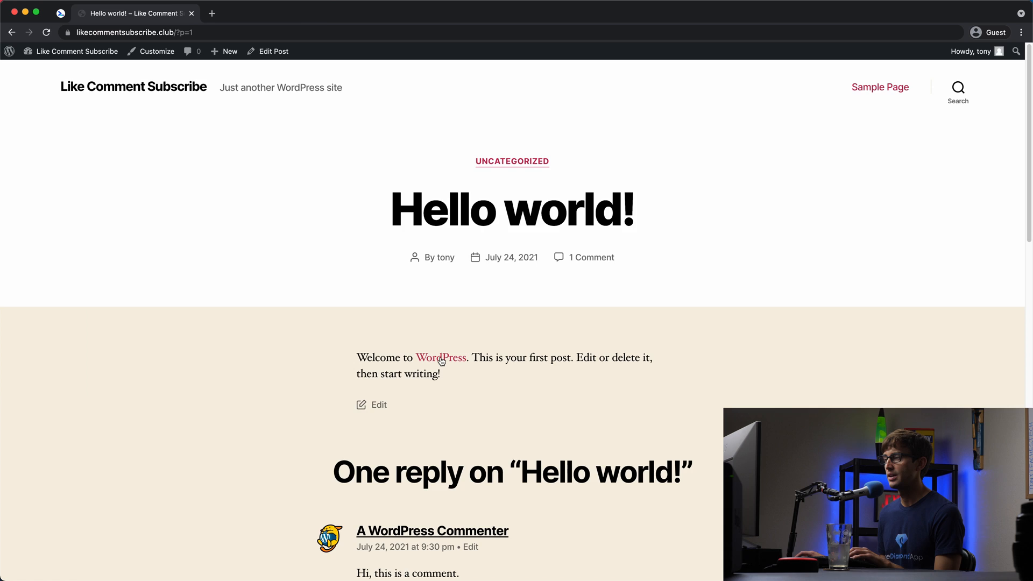
{"action": "left_click", "coordinate": [441, 358]}
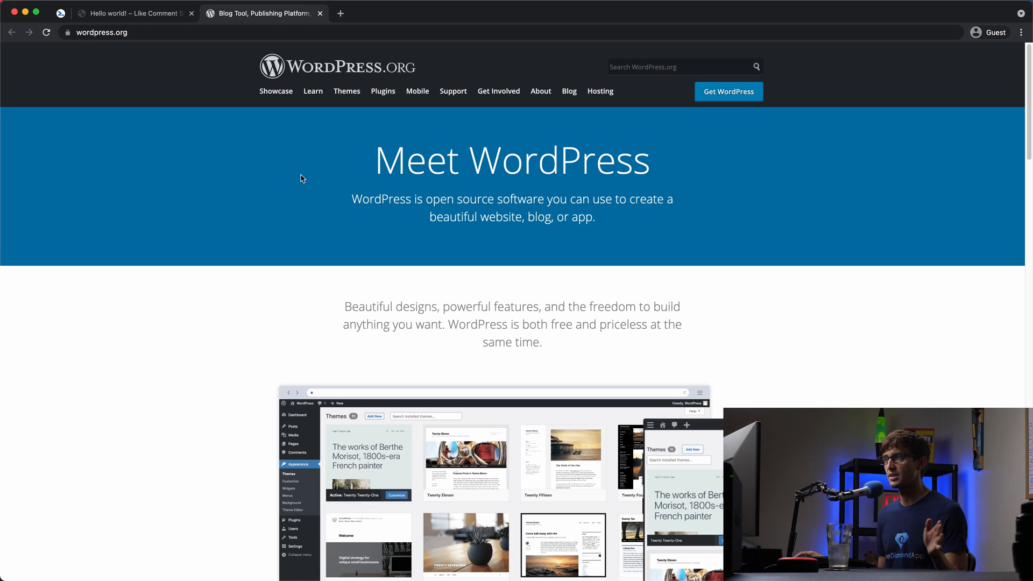
{"action": "mouse_move", "coordinate": [322, 16]}
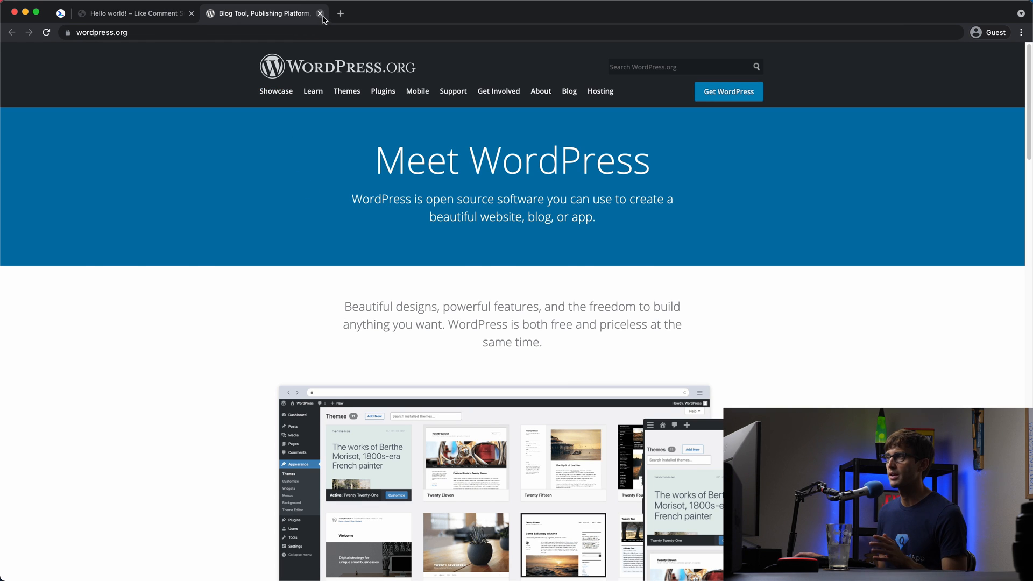
{"action": "left_click", "coordinate": [320, 13]}
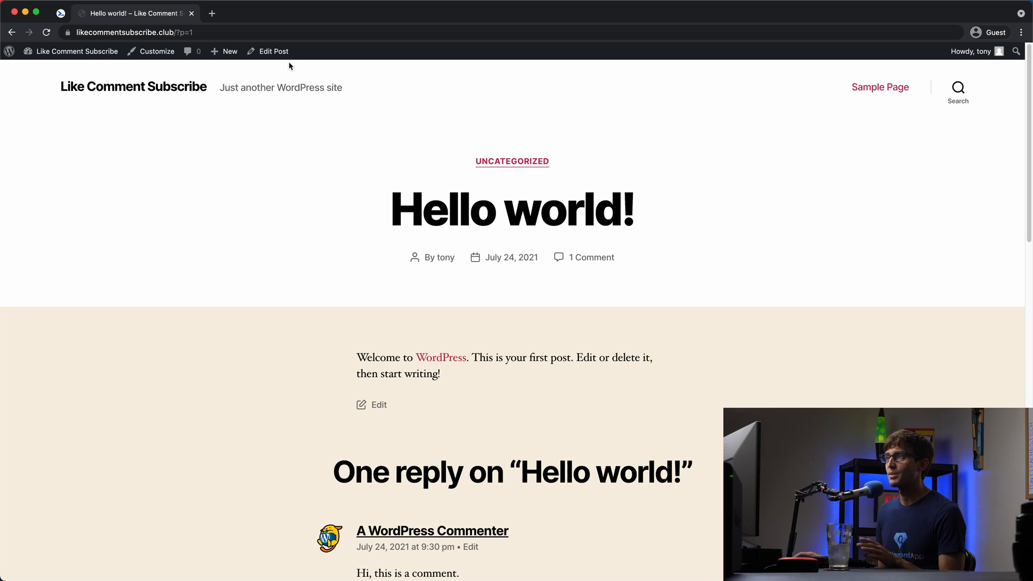
{"action": "left_click", "coordinate": [273, 50]}
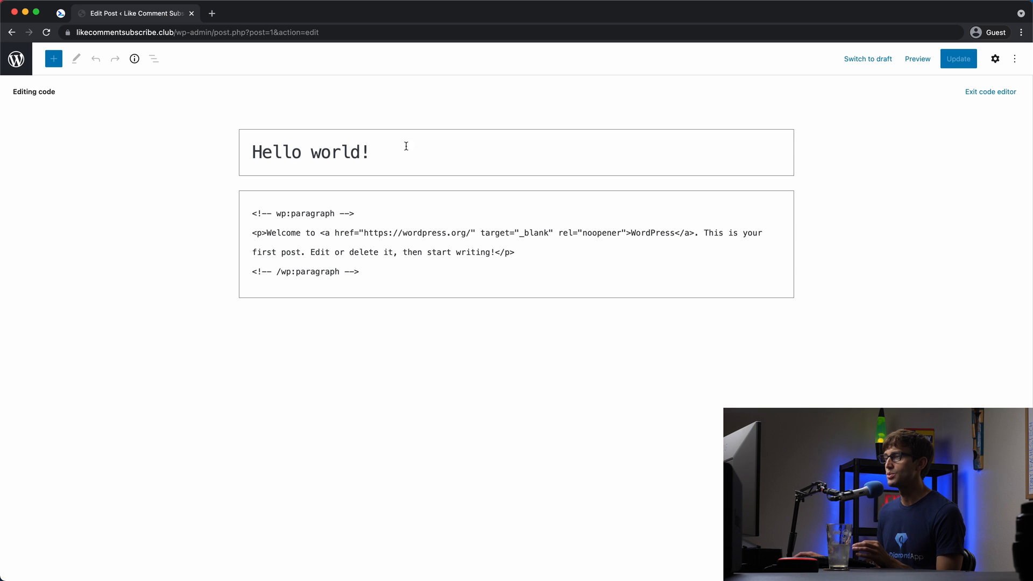
{"action": "mouse_move", "coordinate": [991, 91]}
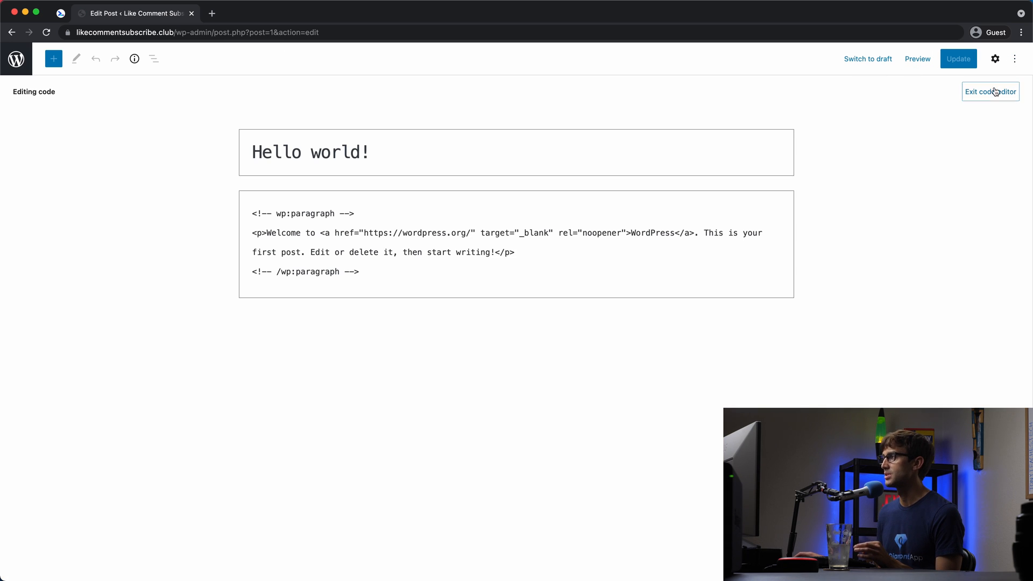
- Exit the code editor and turn off Open in new tab on the WordPress link
{"action": "left_click", "coordinate": [990, 92]}
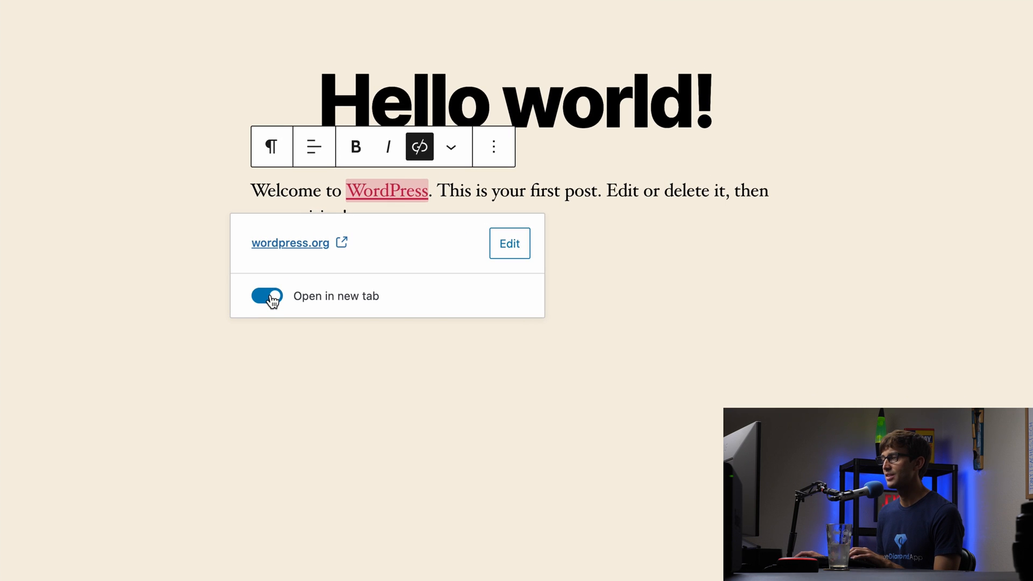
{"action": "mouse_move", "coordinate": [270, 306]}
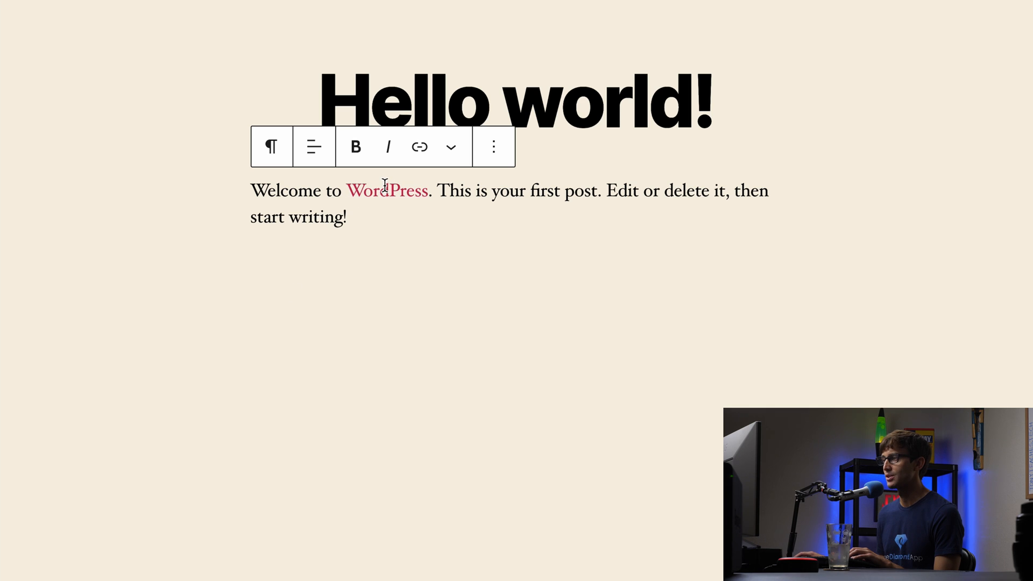
{"action": "left_click", "coordinate": [419, 147]}
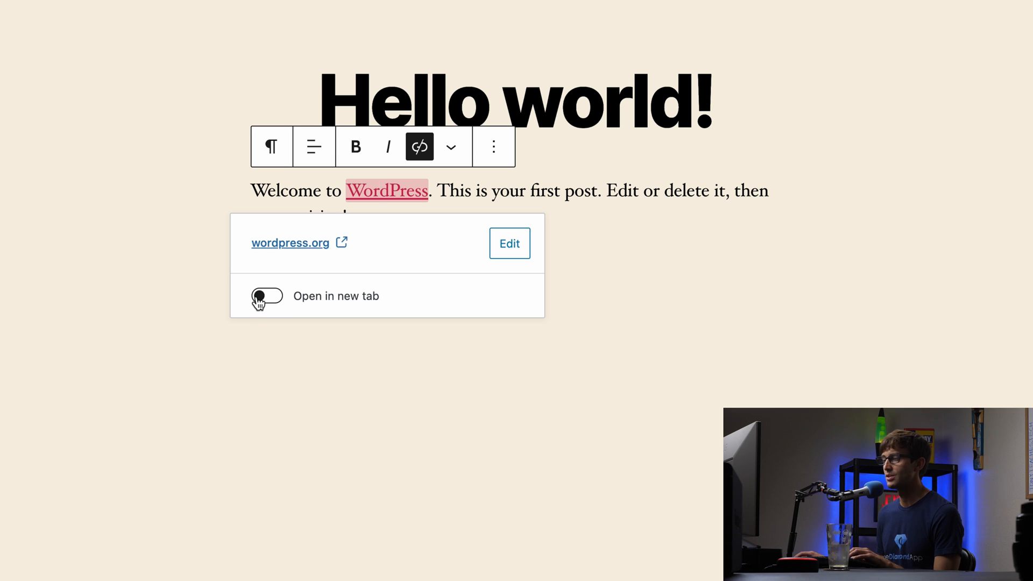
{"action": "left_click", "coordinate": [420, 146]}
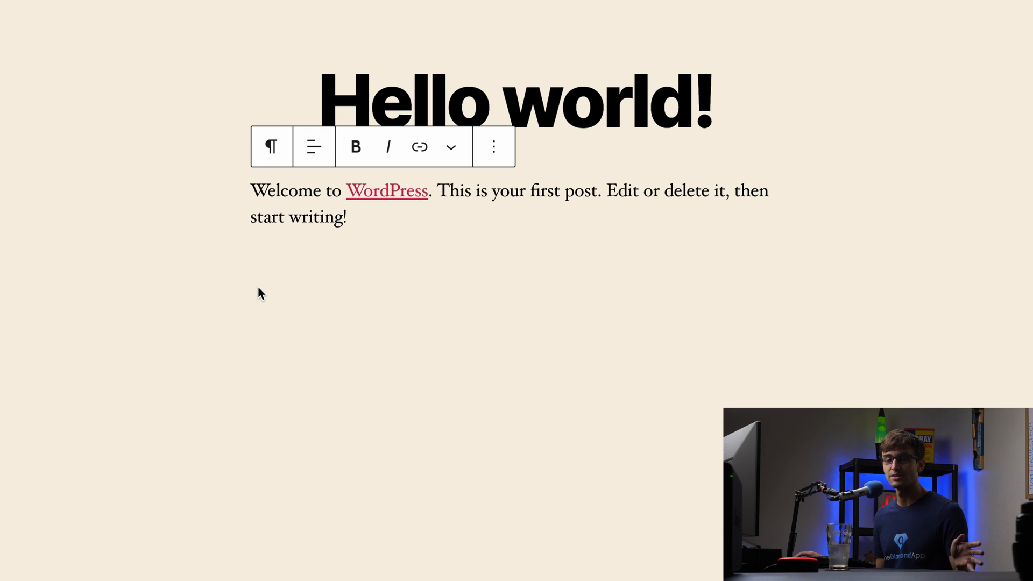
{"action": "mouse_move", "coordinate": [398, 216]}
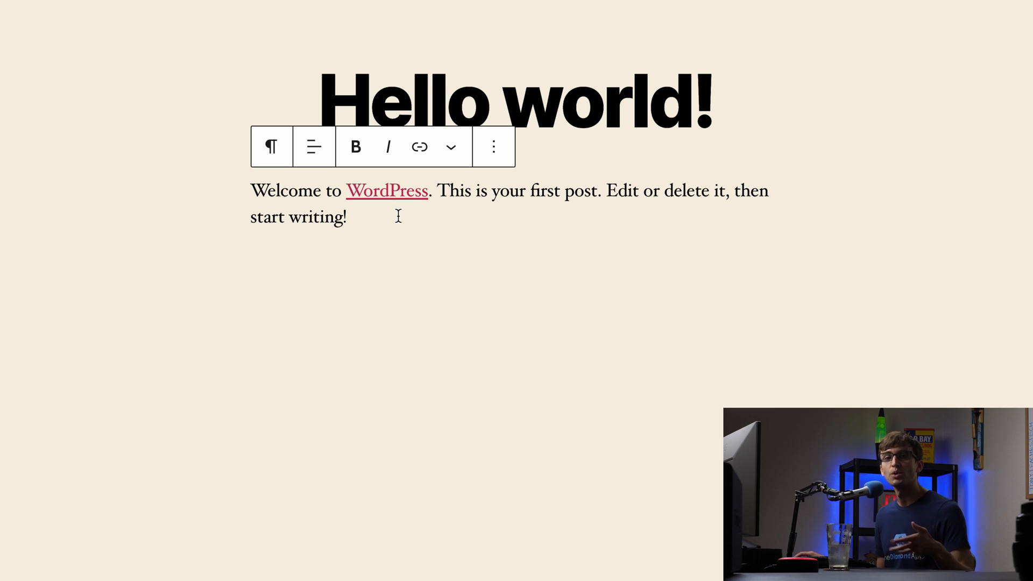